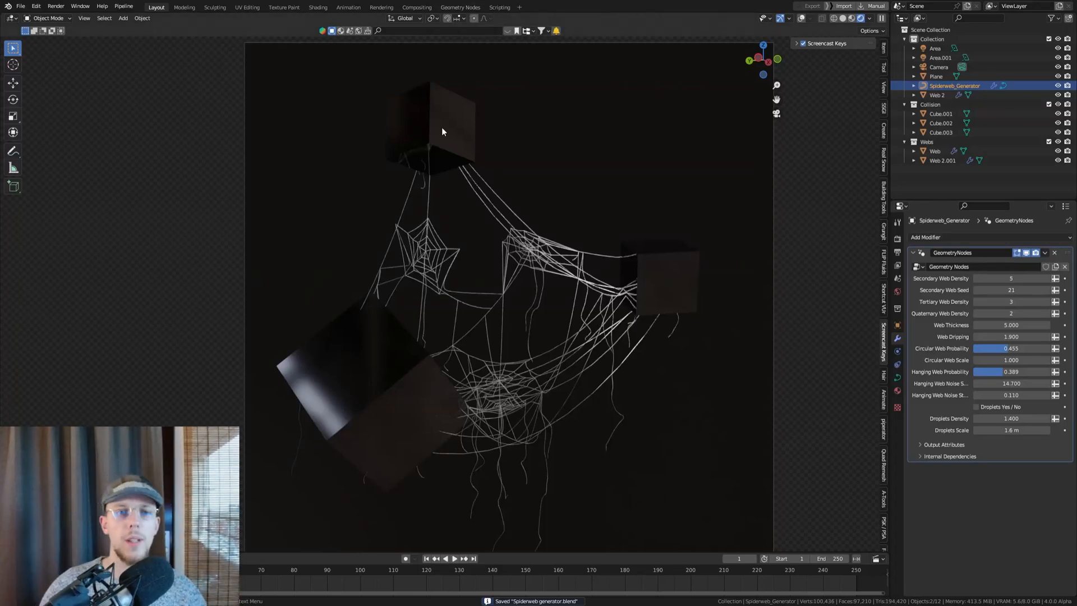
Step: Select the Webify object in the outliner to show its geometry node tree
{"action": "left_click", "coordinate": [941, 123]}
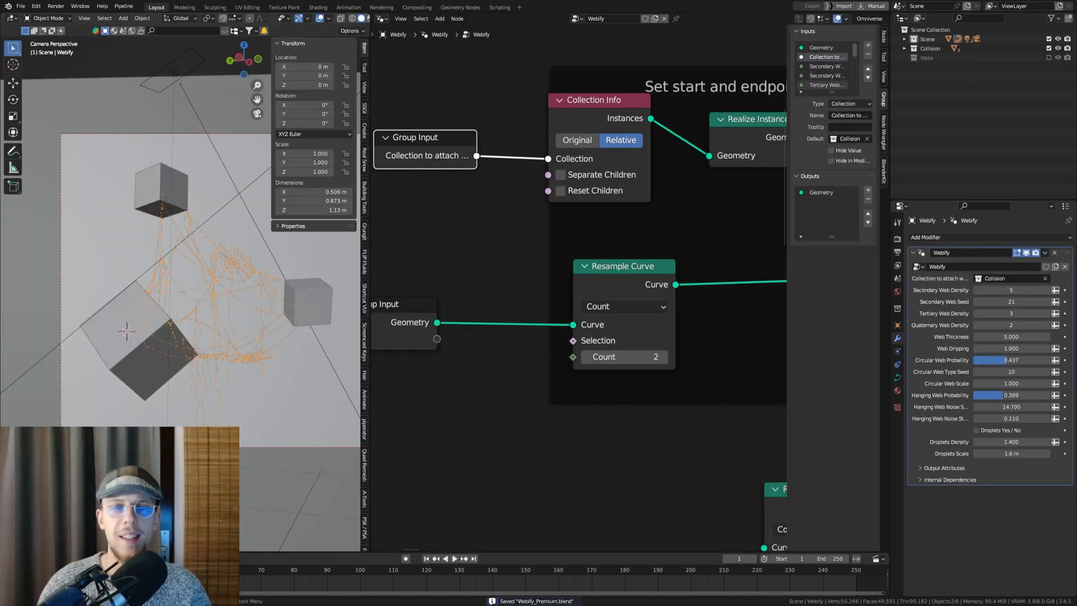
Step: Start a fresh General scene
{"action": "left_click", "coordinate": [20, 7]}
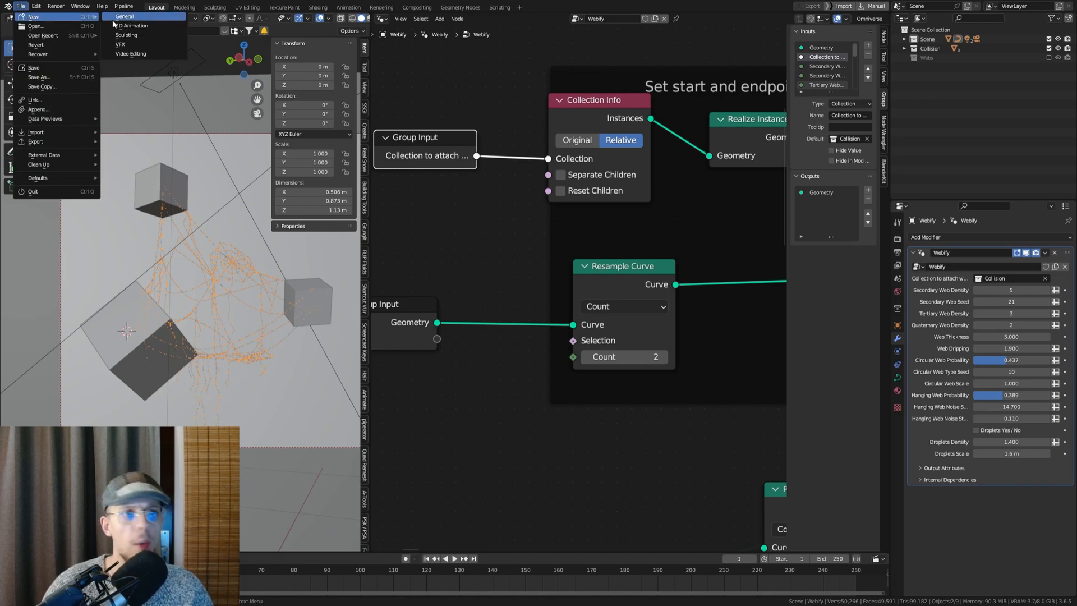
{"action": "left_click", "coordinate": [124, 15]}
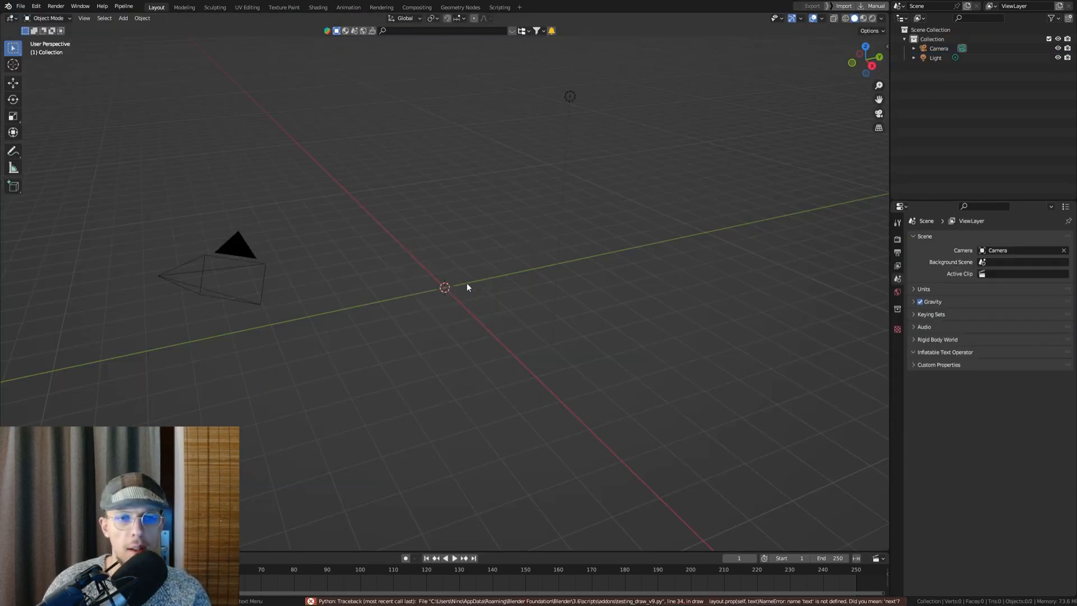
Step: Append the objects from Webify_Premium.blend into the new scene
{"action": "left_click", "coordinate": [20, 8]}
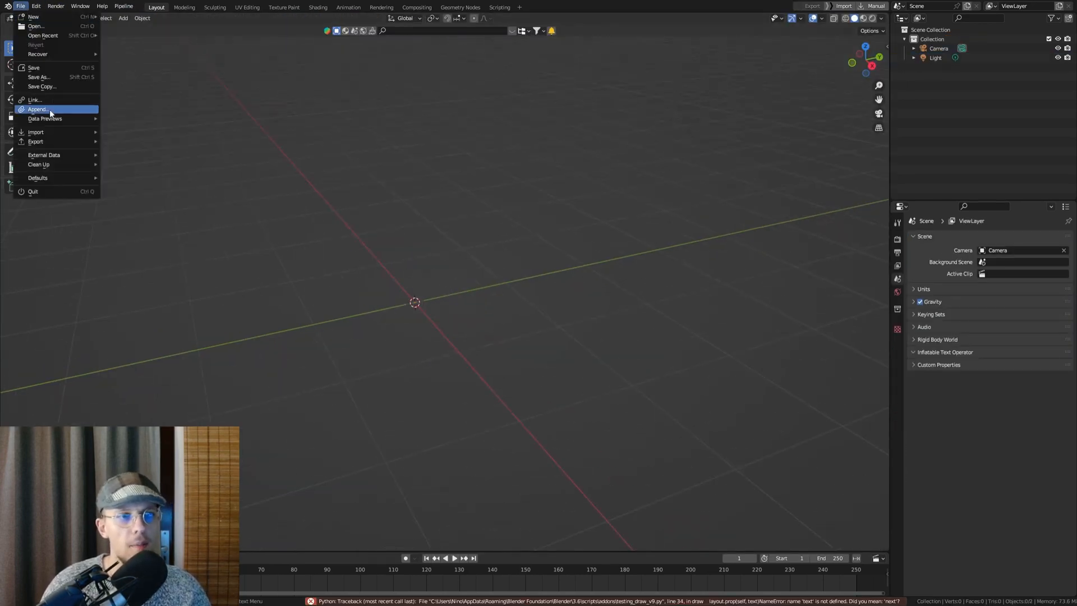
{"action": "left_click", "coordinate": [38, 109]}
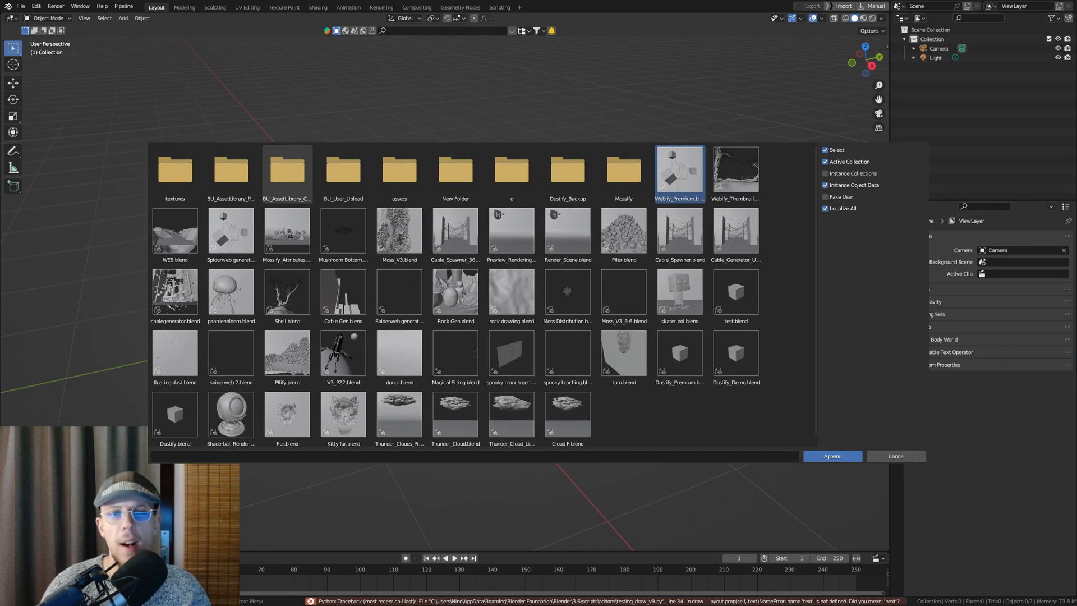
{"action": "double_click", "coordinate": [680, 170]}
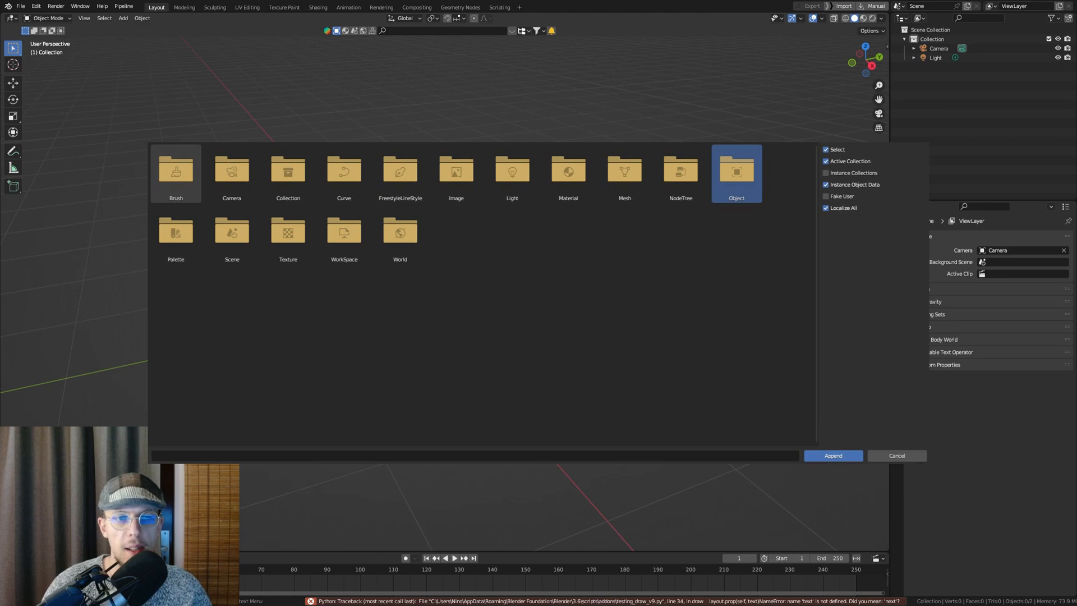
{"action": "left_click", "coordinate": [895, 455]}
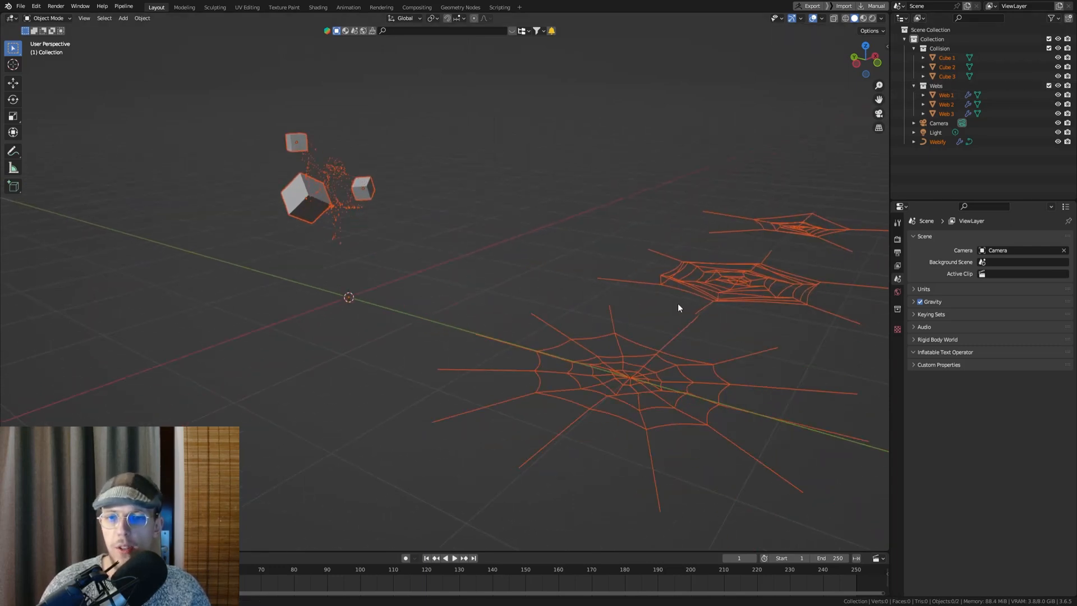
Step: Hide the web template collection and leave curve editing on the Webify object
{"action": "left_click", "coordinate": [946, 94]}
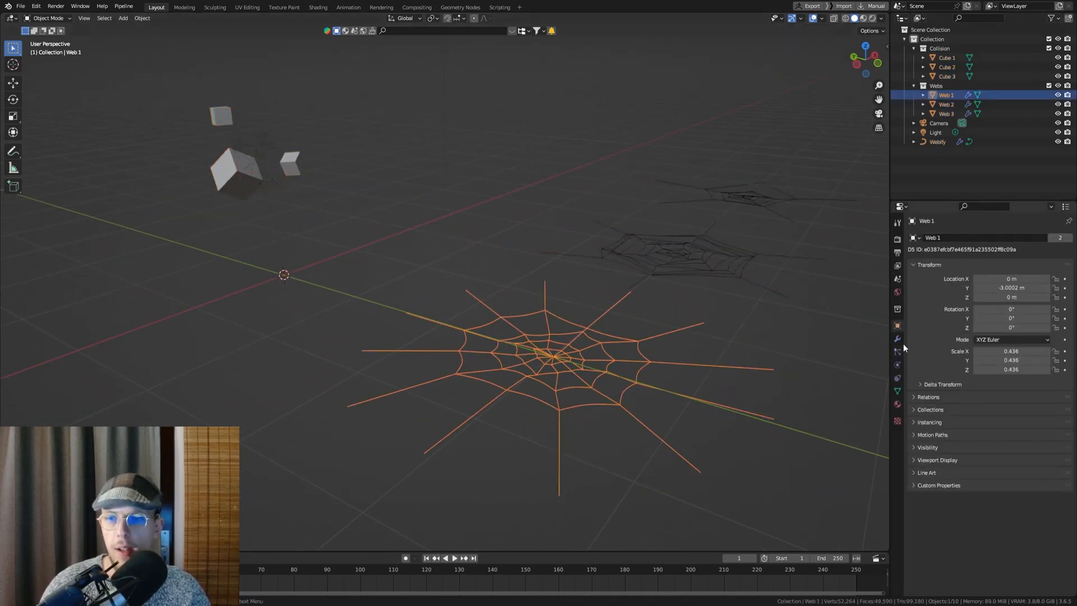
{"action": "left_click", "coordinate": [897, 339]}
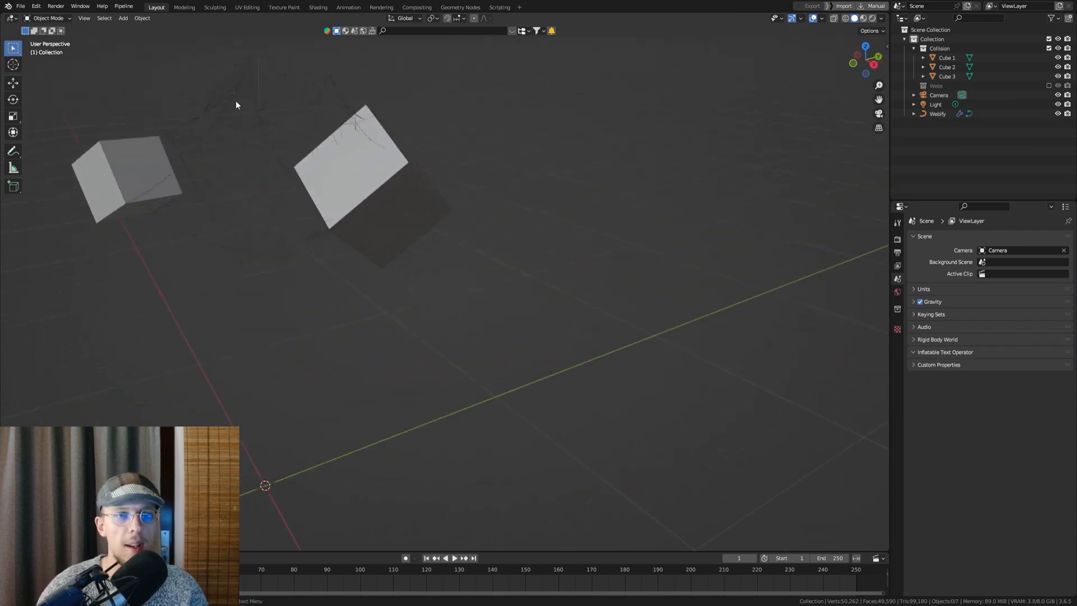
{"action": "left_click", "coordinate": [938, 114]}
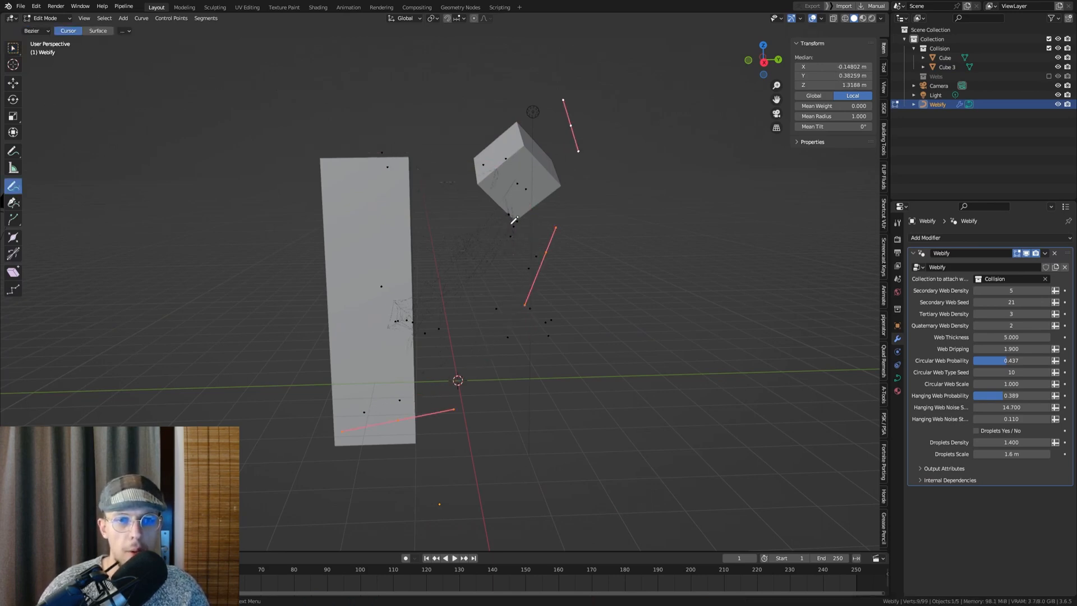
{"action": "key", "text": "Tab"}
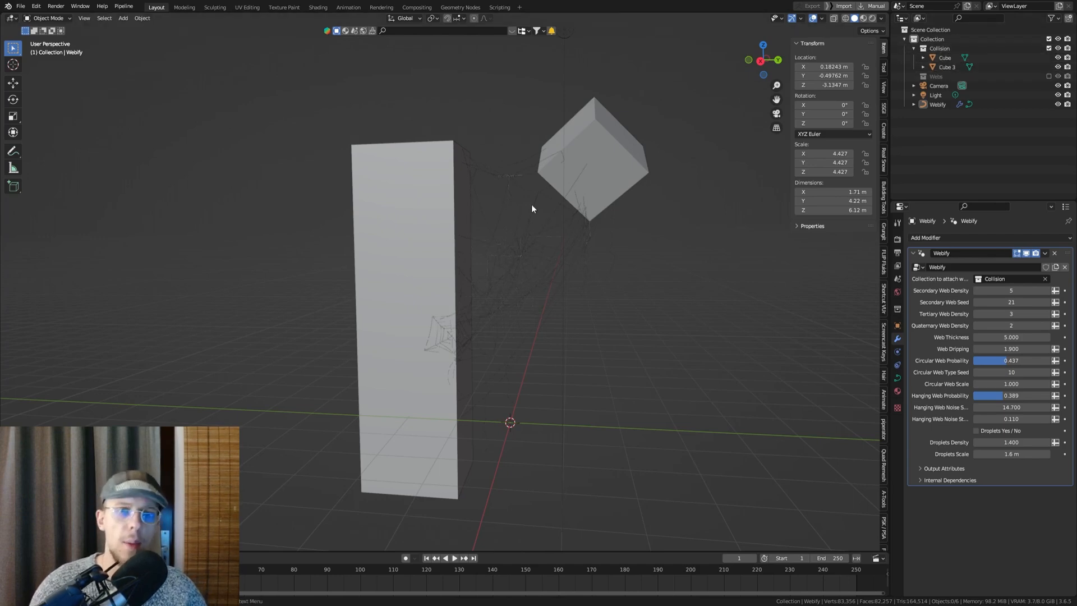
{"action": "mouse_move", "coordinate": [484, 162]}
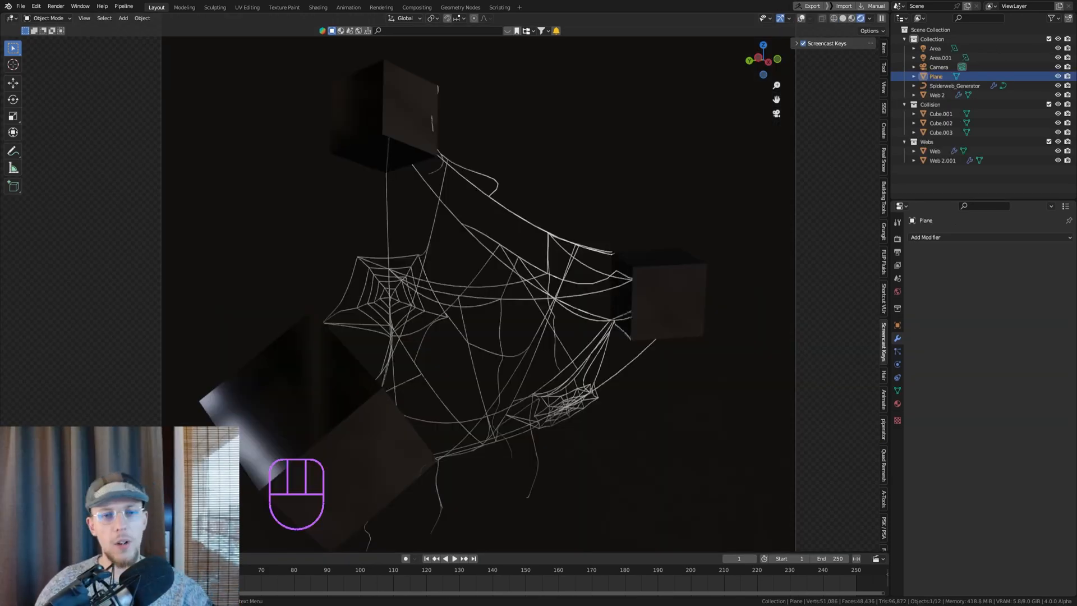
Step: Redraw the Spiderweb_Generator guide curves, undoing three stray strokes, and finish editing
{"action": "left_click", "coordinate": [954, 86]}
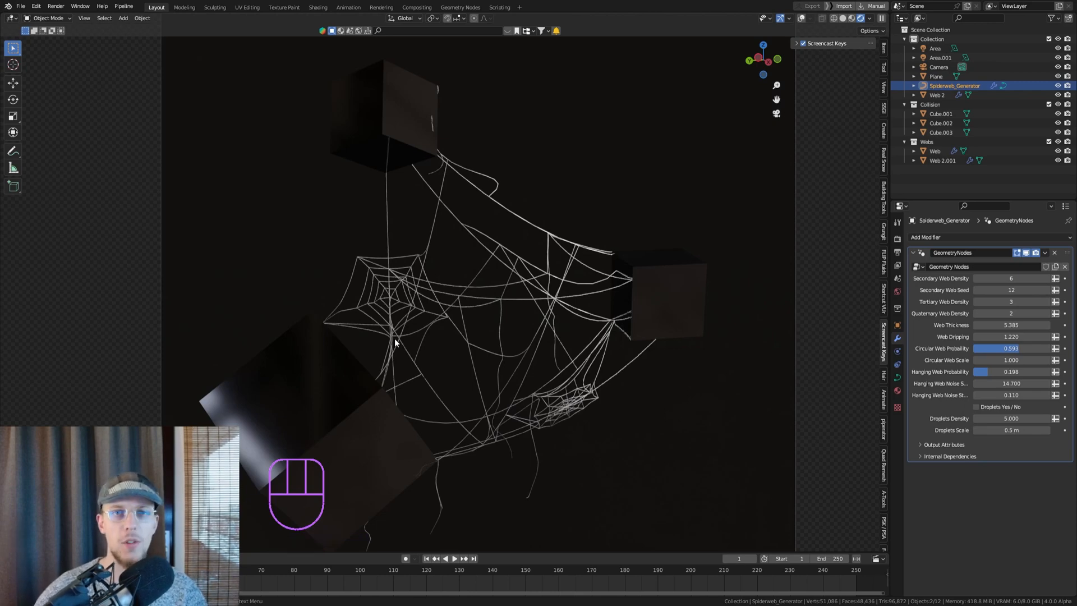
{"action": "mouse_move", "coordinate": [311, 256]}
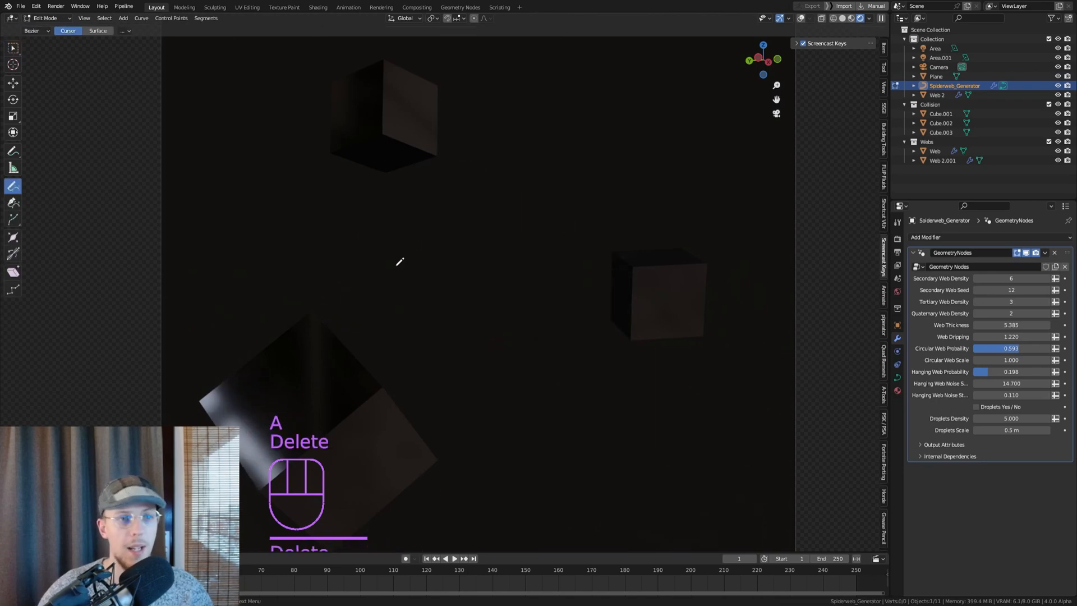
{"action": "mouse_move", "coordinate": [411, 208]}
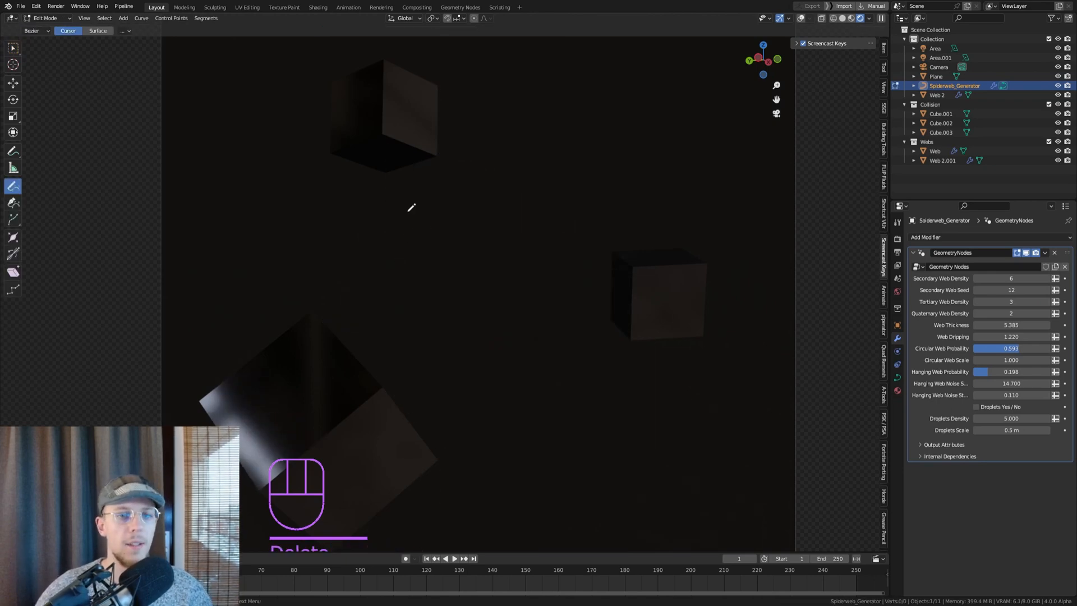
{"action": "mouse_move", "coordinate": [12, 185]}
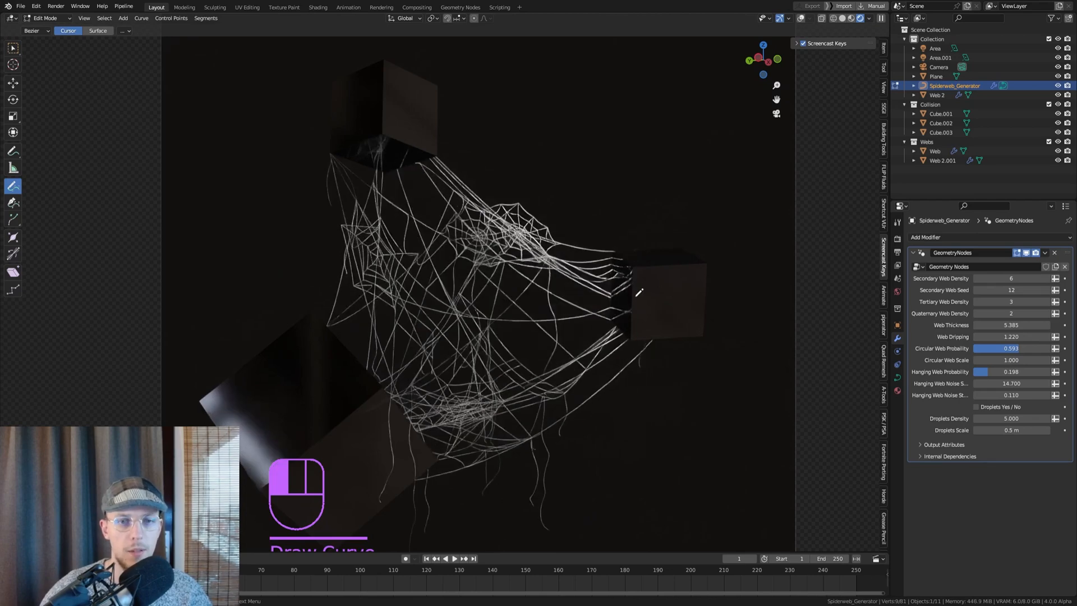
{"action": "key", "text": "ctrl+z"}
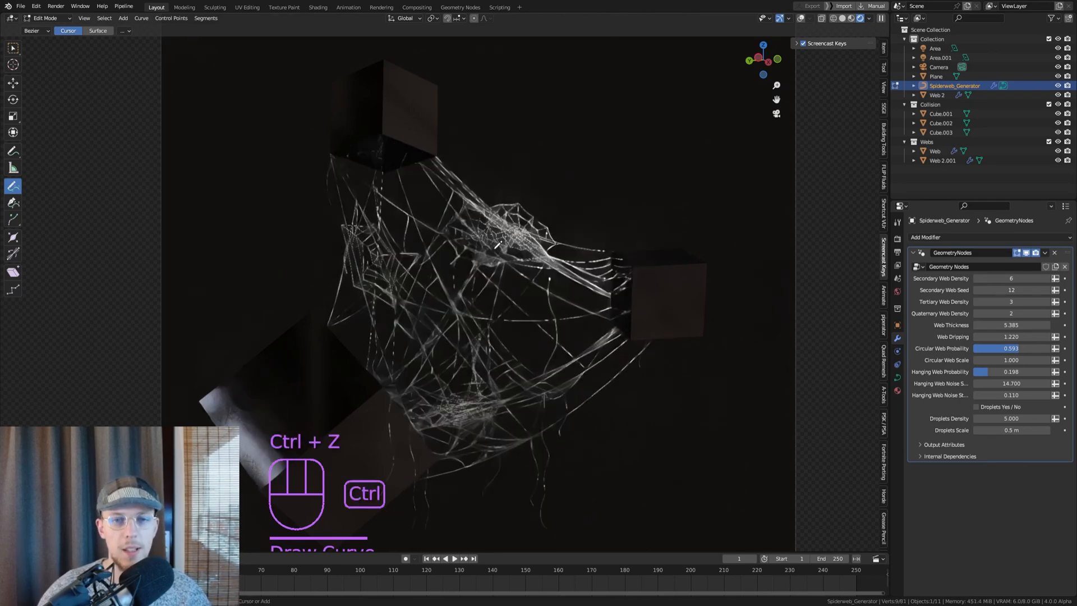
{"action": "key", "text": "ctrl+z"}
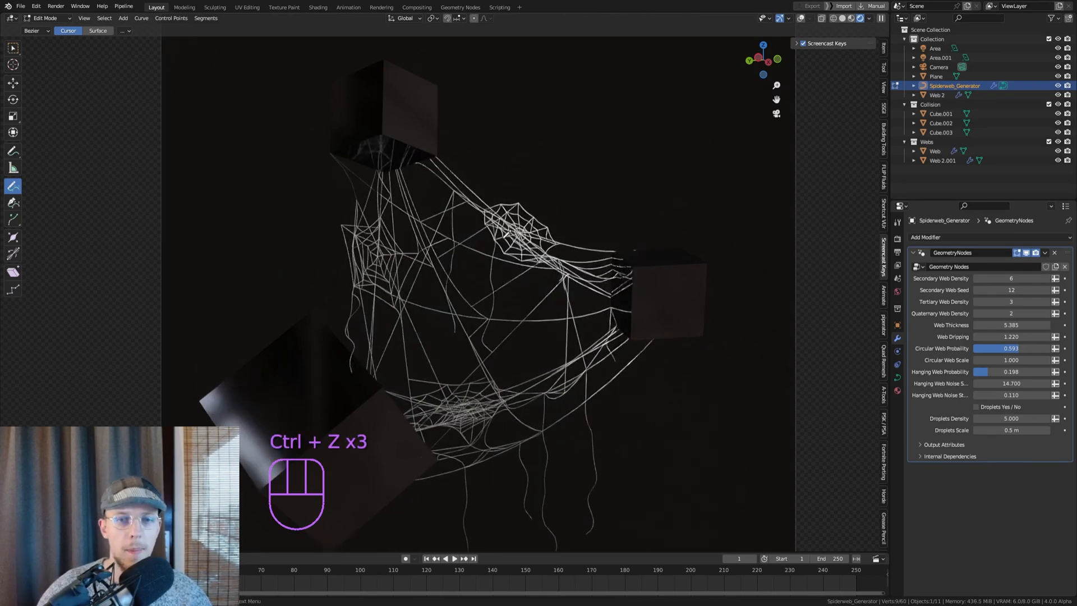
{"action": "key", "text": "ctrl+z"}
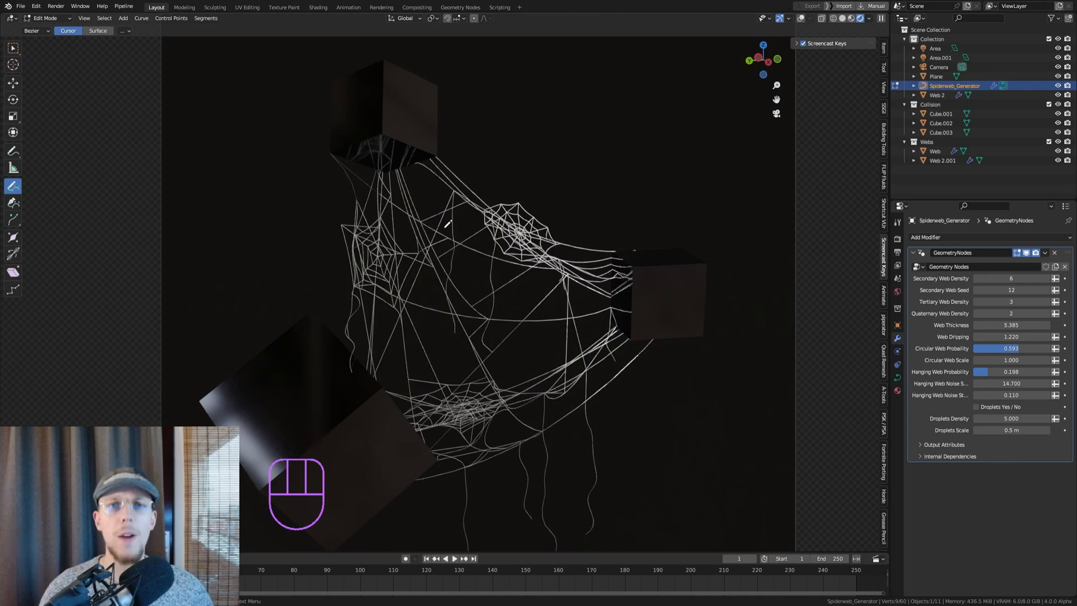
{"action": "mouse_move", "coordinate": [430, 320]}
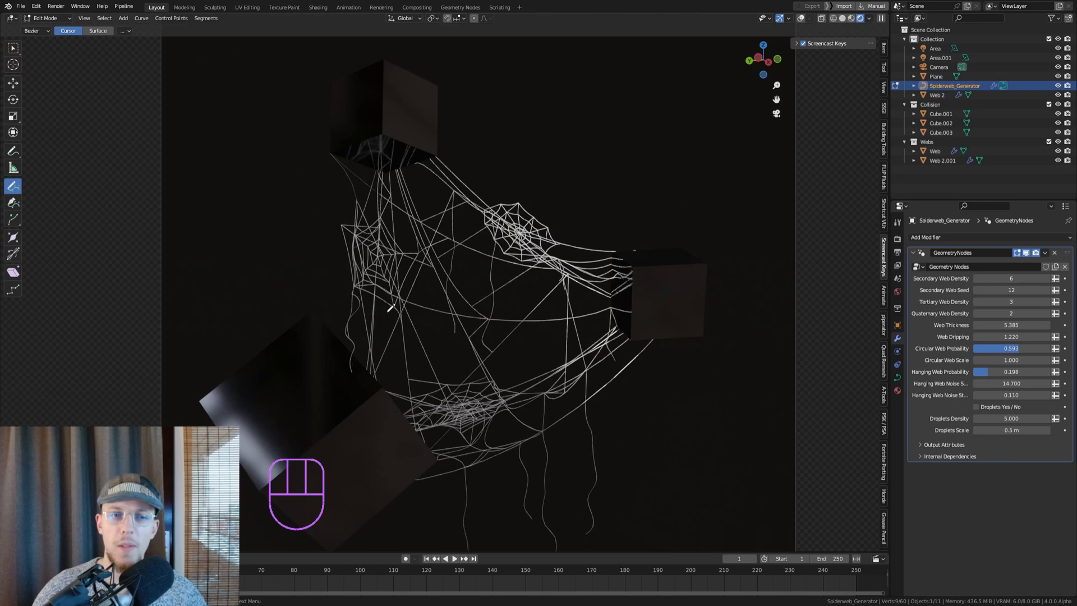
{"action": "key", "text": "Tab"}
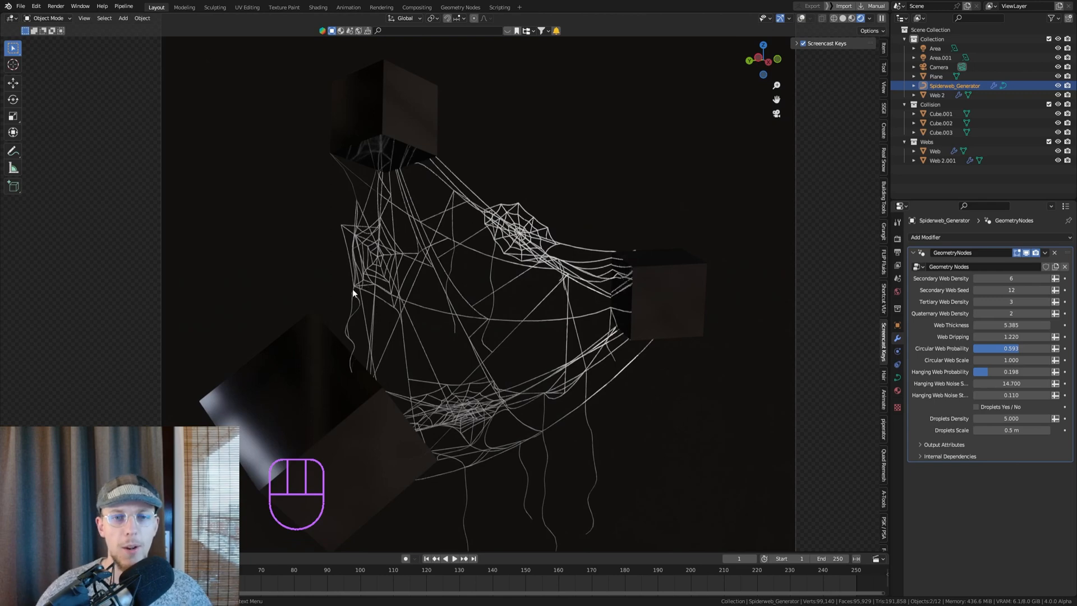
{"action": "mouse_move", "coordinate": [872, 121]}
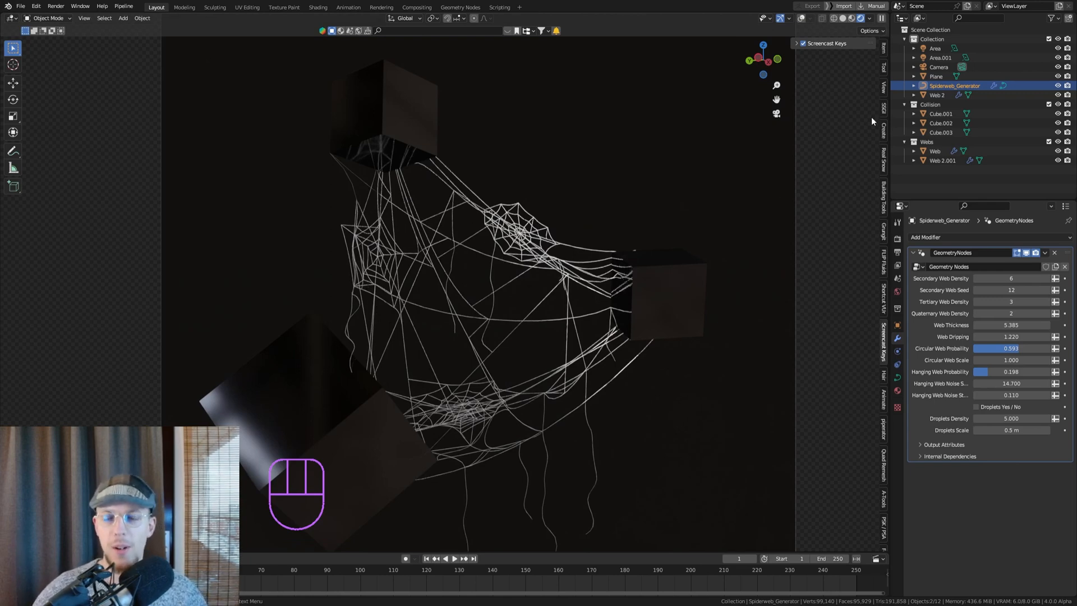
{"action": "mouse_move", "coordinate": [980, 231]}
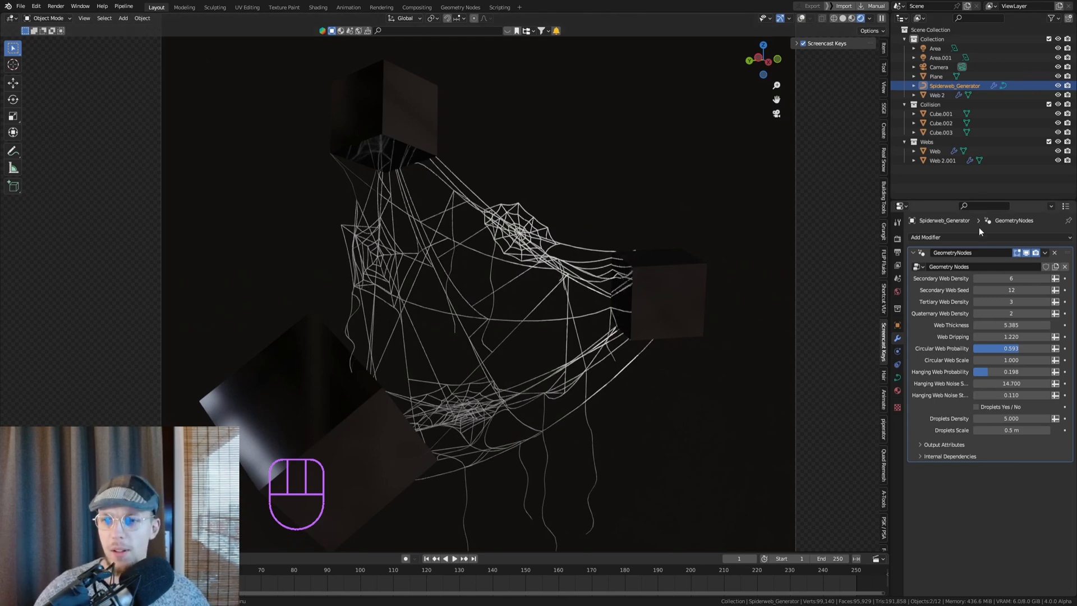
Step: Set Secondary Web Density to 5
{"action": "left_click", "coordinate": [1011, 278]}
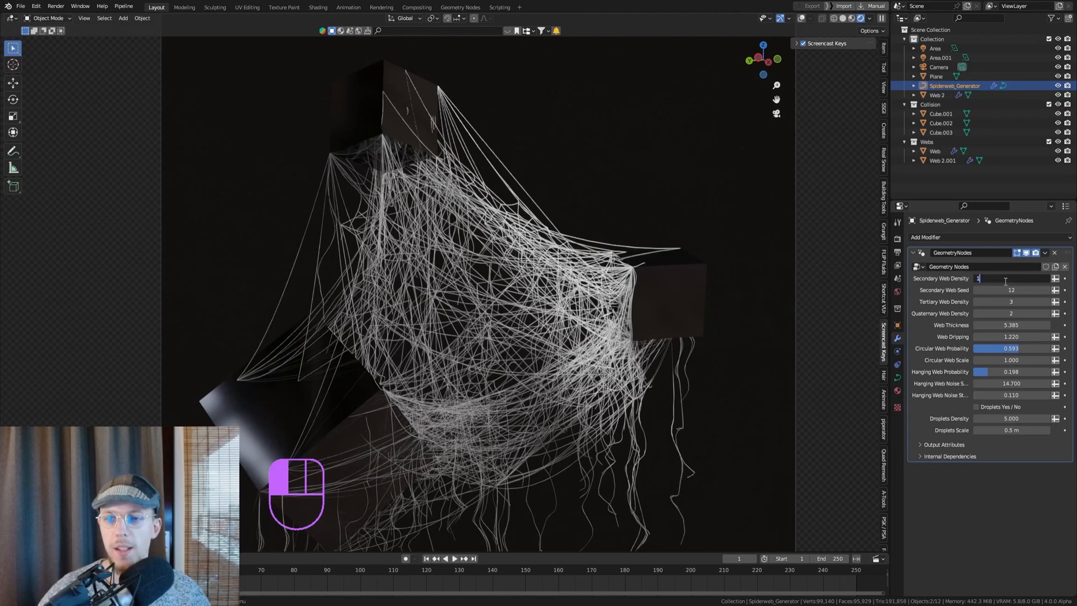
{"action": "type", "text": "5"}
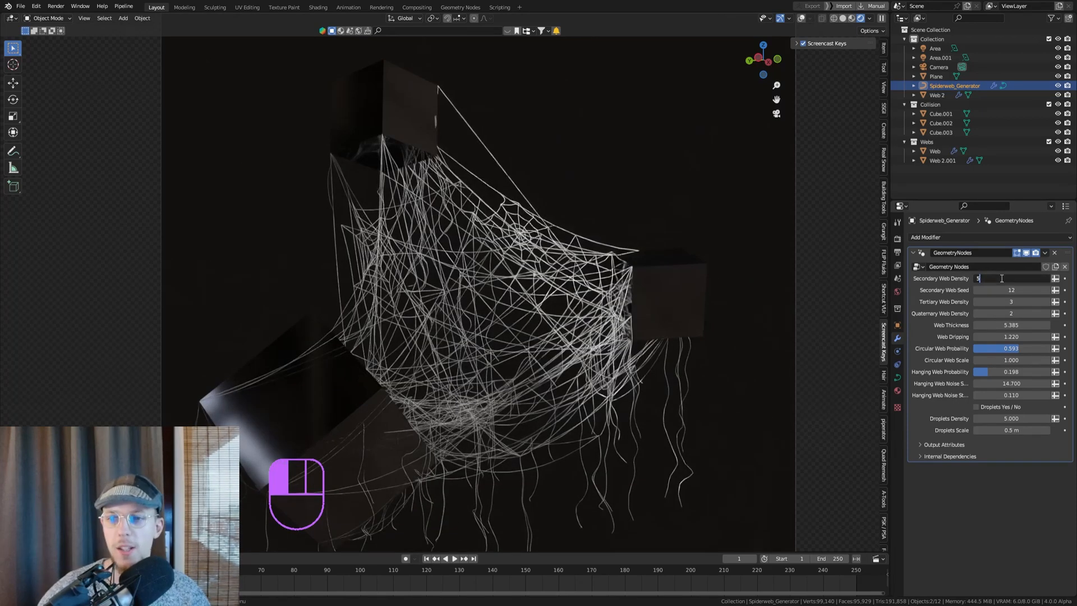
Step: Step the Secondary Web Seed up to 21 for a new web arrangement
{"action": "left_click", "coordinate": [1055, 290]}
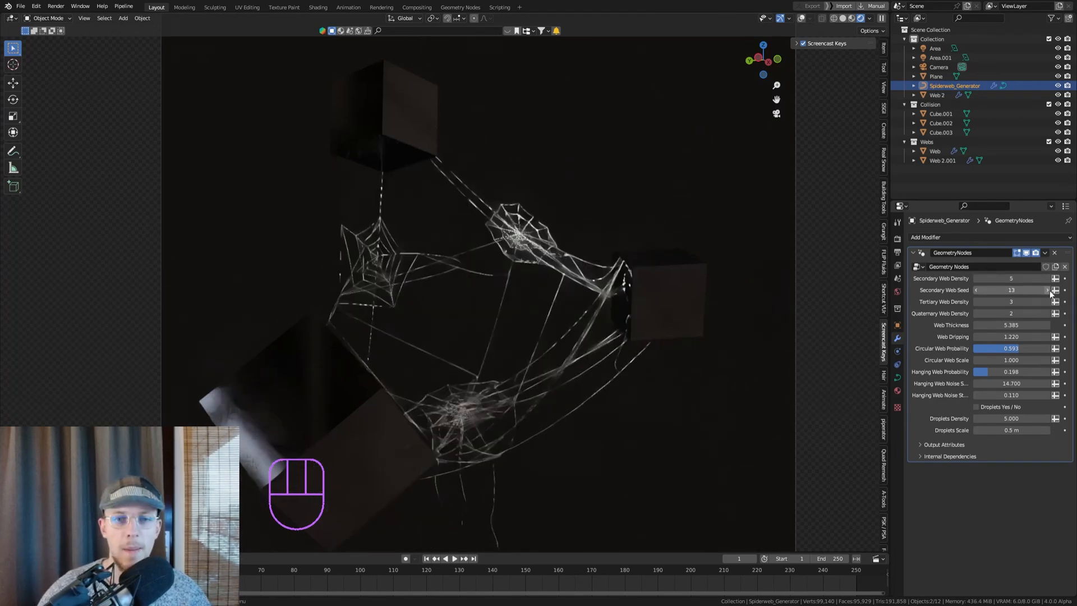
{"action": "left_click", "coordinate": [1047, 289]}
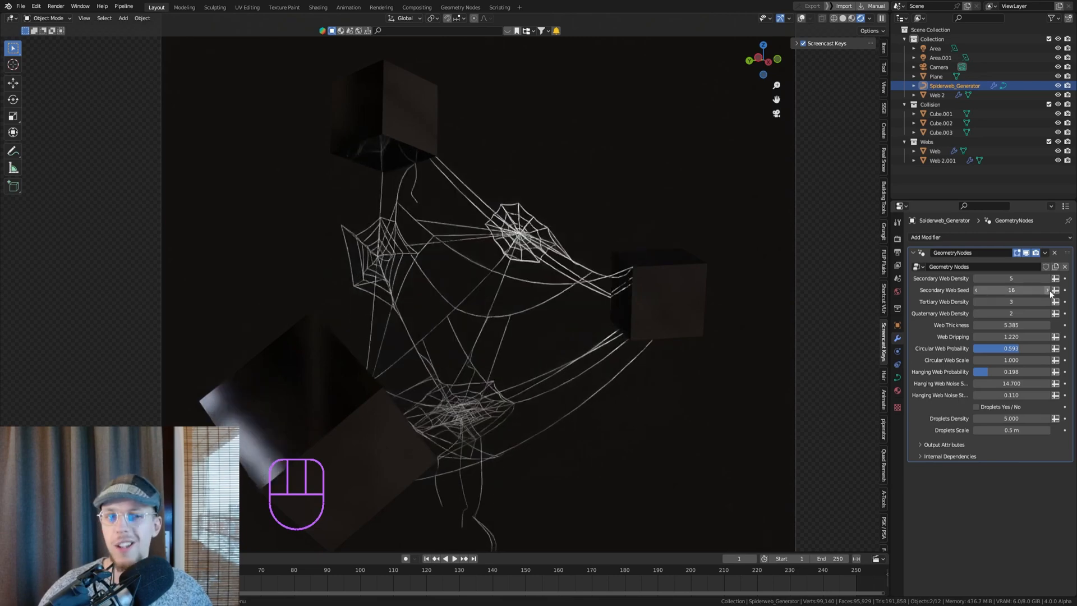
{"action": "left_click", "coordinate": [1043, 290]}
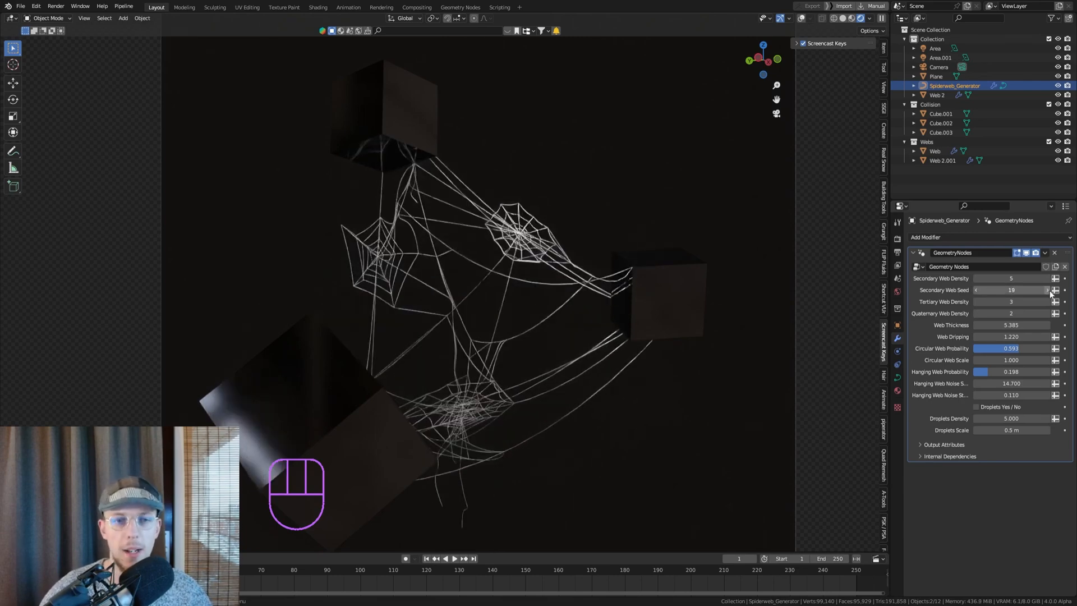
{"action": "left_click", "coordinate": [1044, 290]}
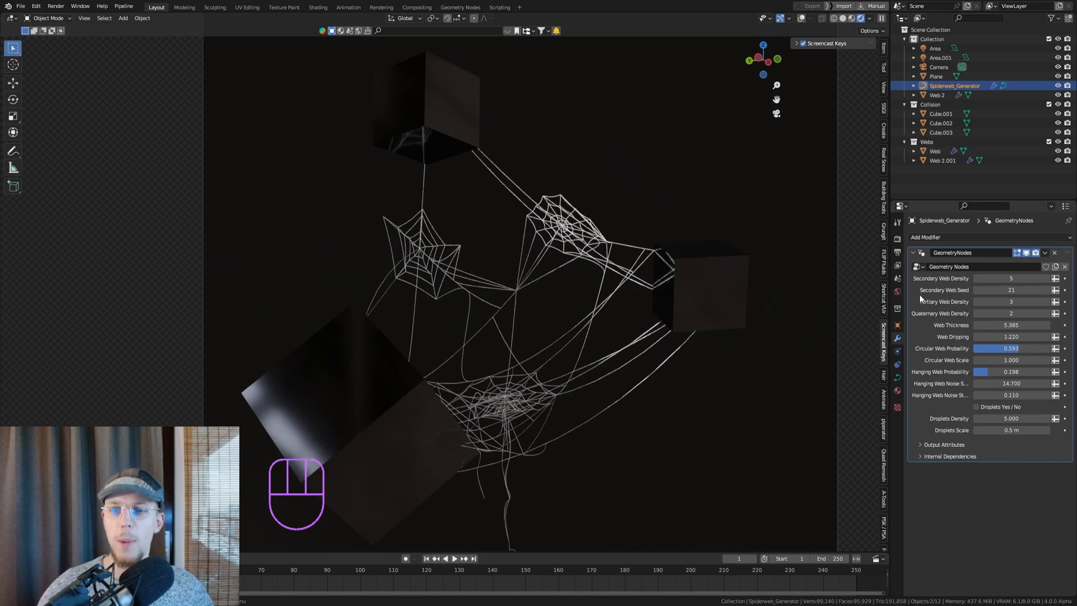
{"action": "mouse_move", "coordinate": [1010, 313]}
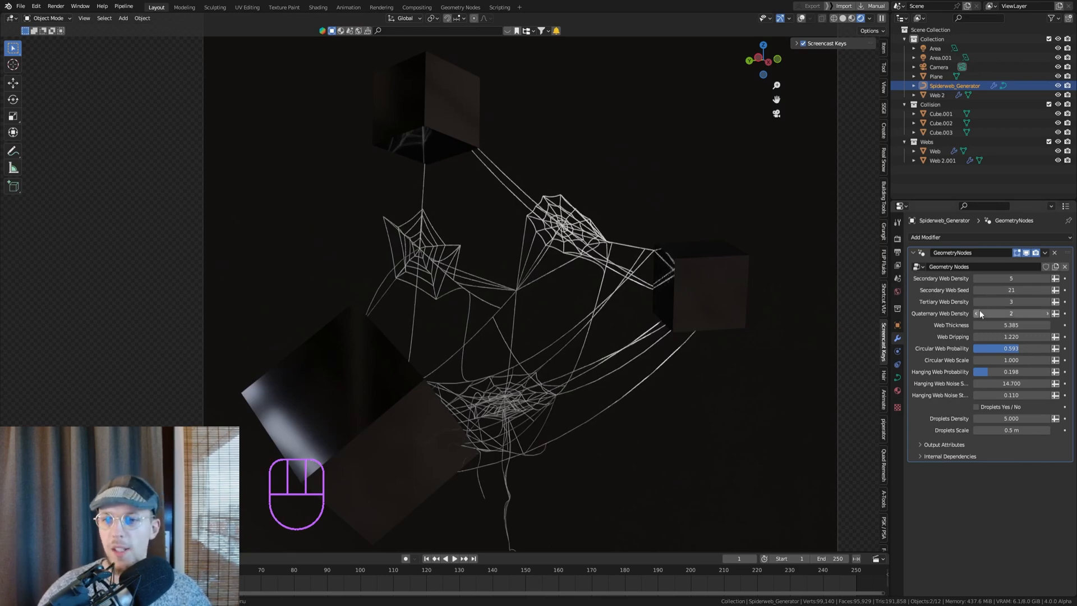
{"action": "mouse_move", "coordinate": [966, 313]}
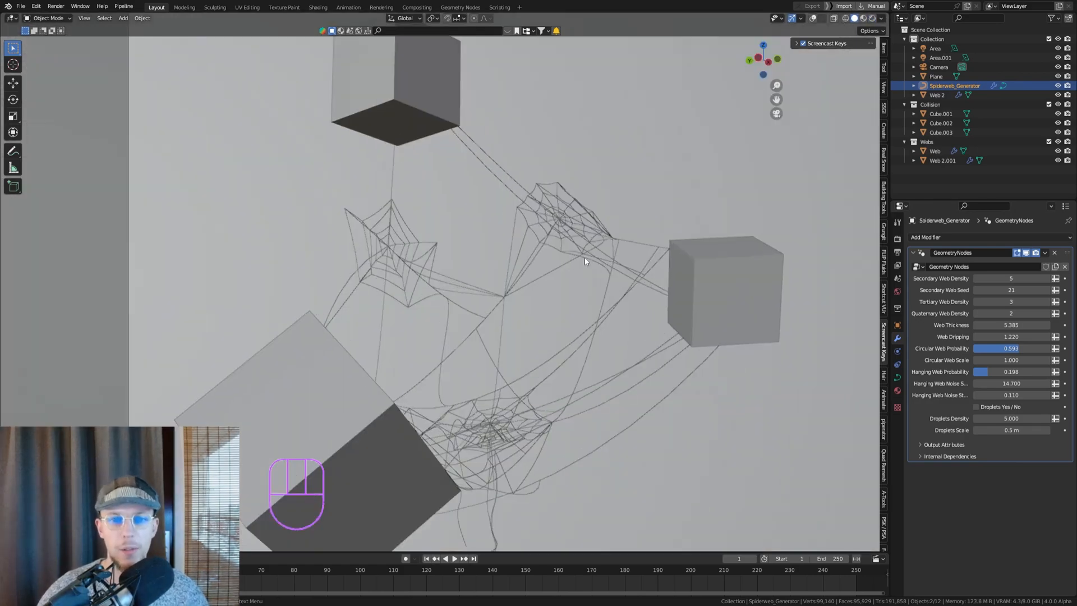
Step: Try a higher Secondary Web Density and revert it
{"action": "double_click", "coordinate": [1010, 289]}
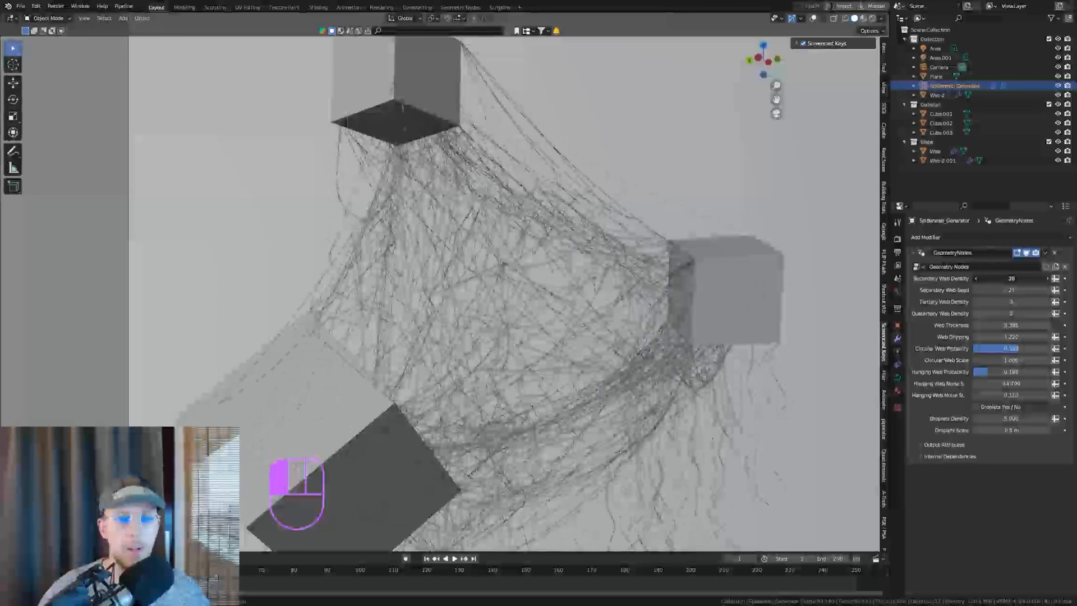
{"action": "key", "text": "ctrl+z"}
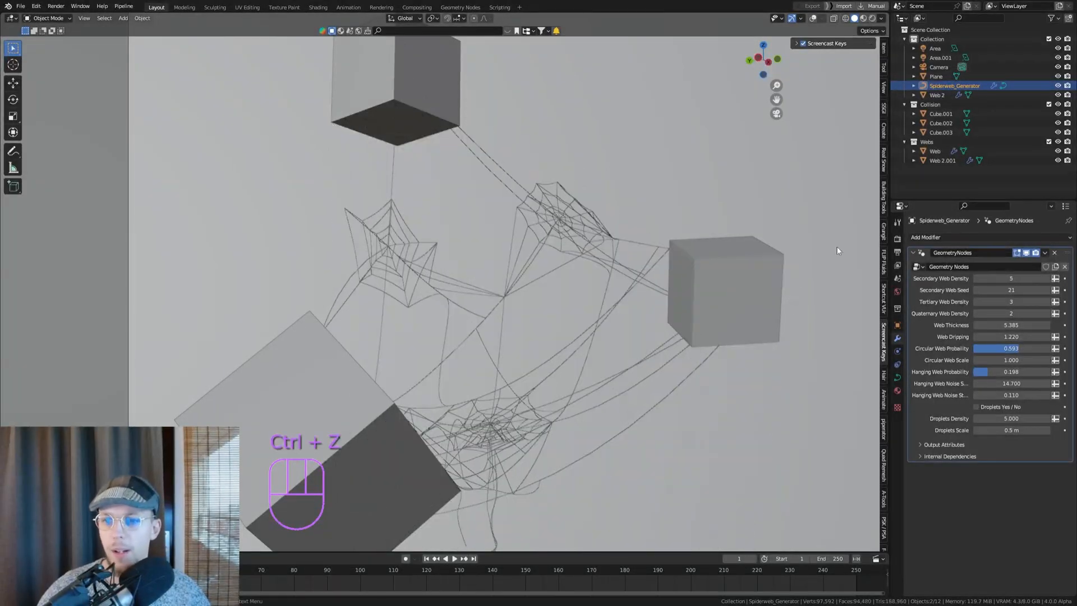
Step: Try a Quaternary Web Density of 67 and revert it back to 2
{"action": "left_click", "coordinate": [1011, 313]}
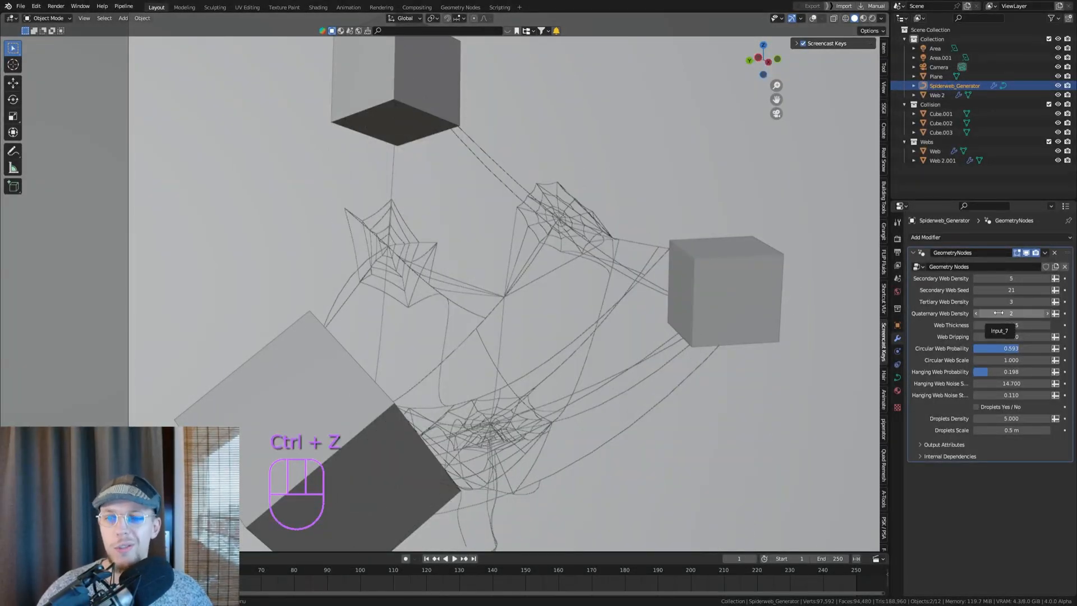
{"action": "key", "text": "ctrl+z"}
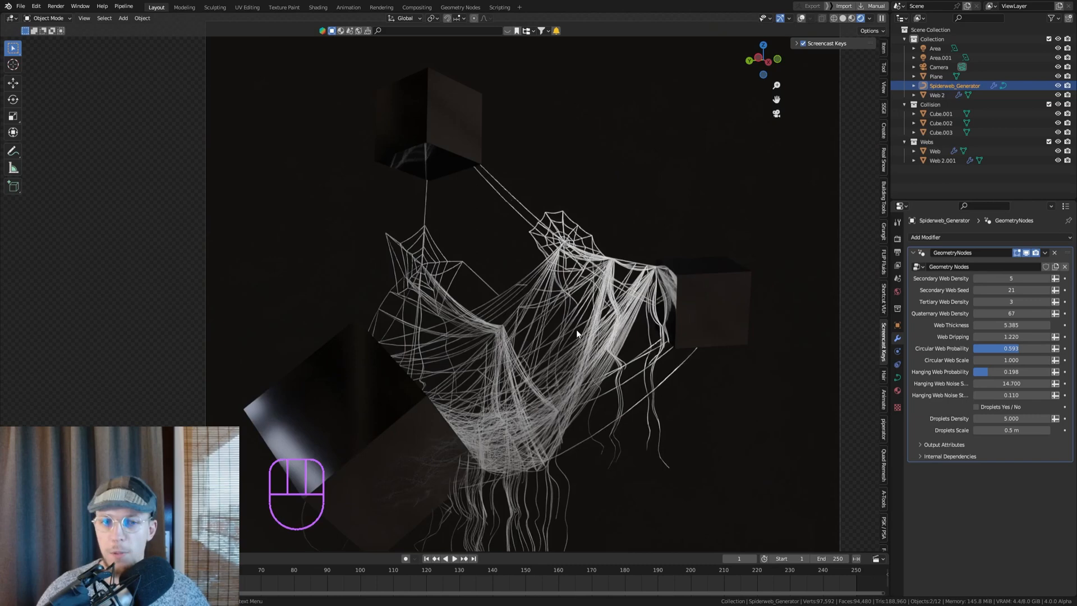
{"action": "key", "text": "ctrl"}
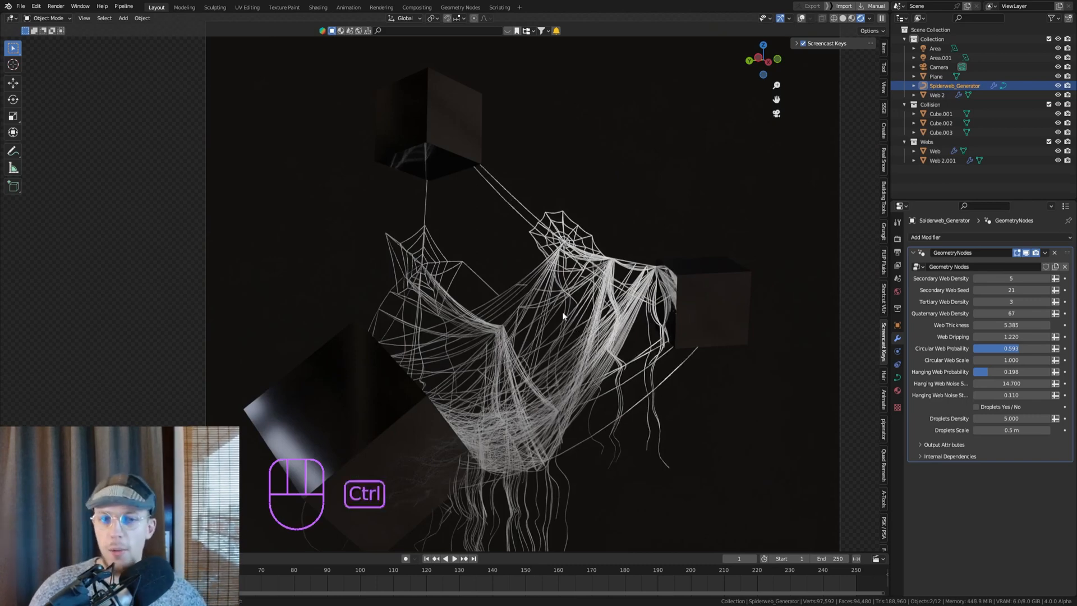
{"action": "key", "text": "ctrl+z"}
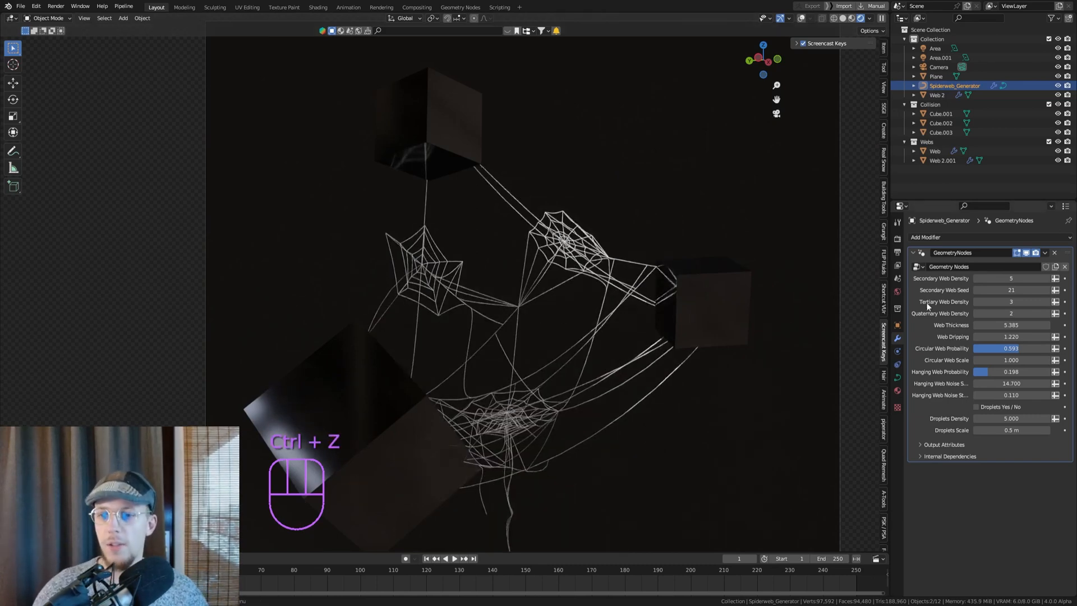
{"action": "key", "text": "ctrl+z"}
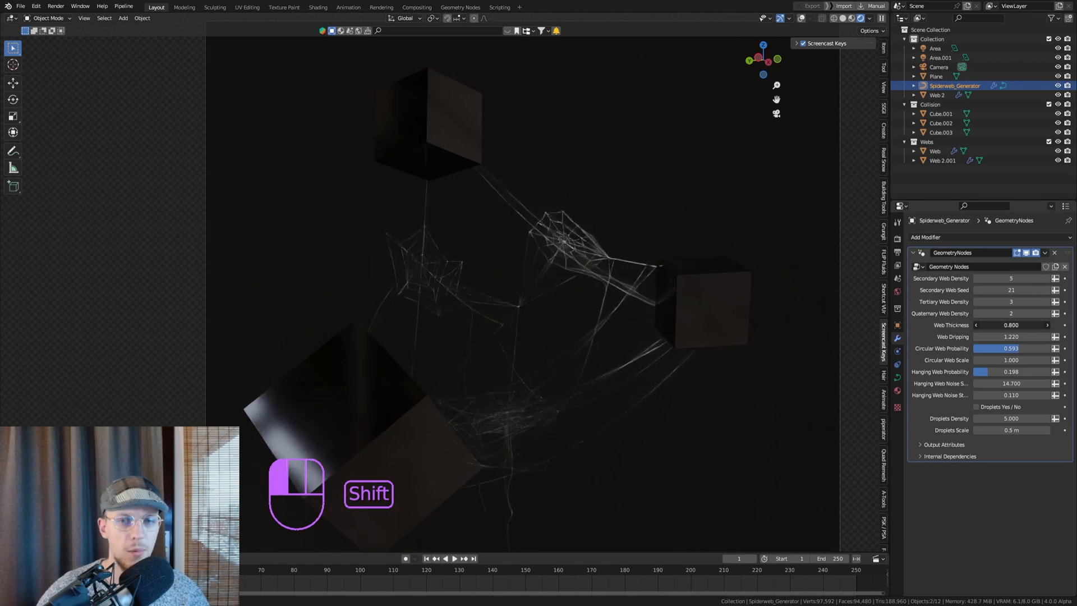
{"action": "key", "text": "ctrl+z"}
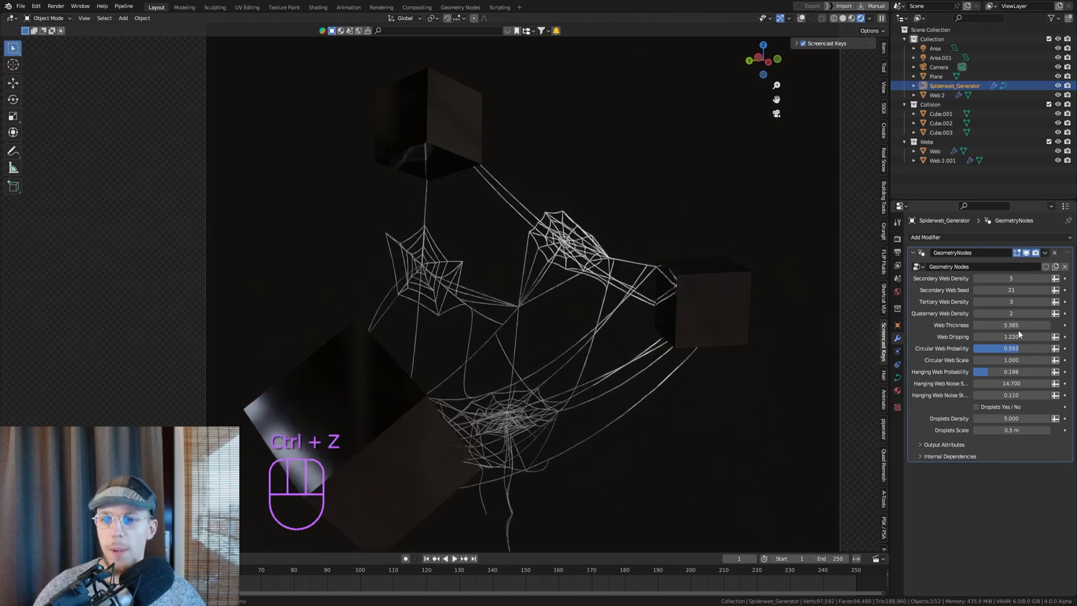
{"action": "key", "text": "ctrl+z"}
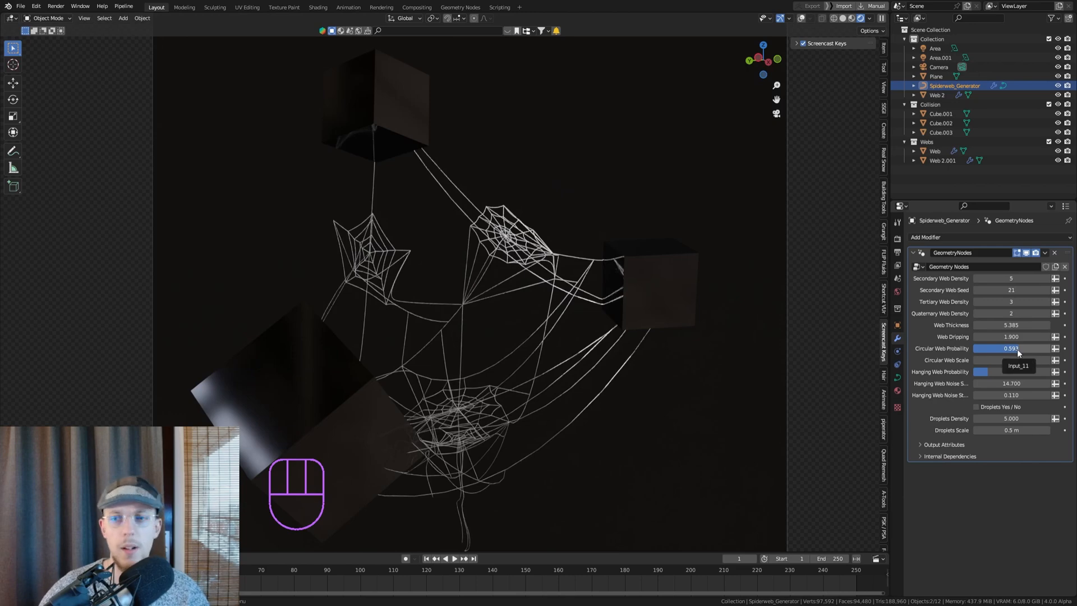
Step: Adjust Circular Web Probability, settling it at 0.455
{"action": "left_click", "coordinate": [1010, 348]}
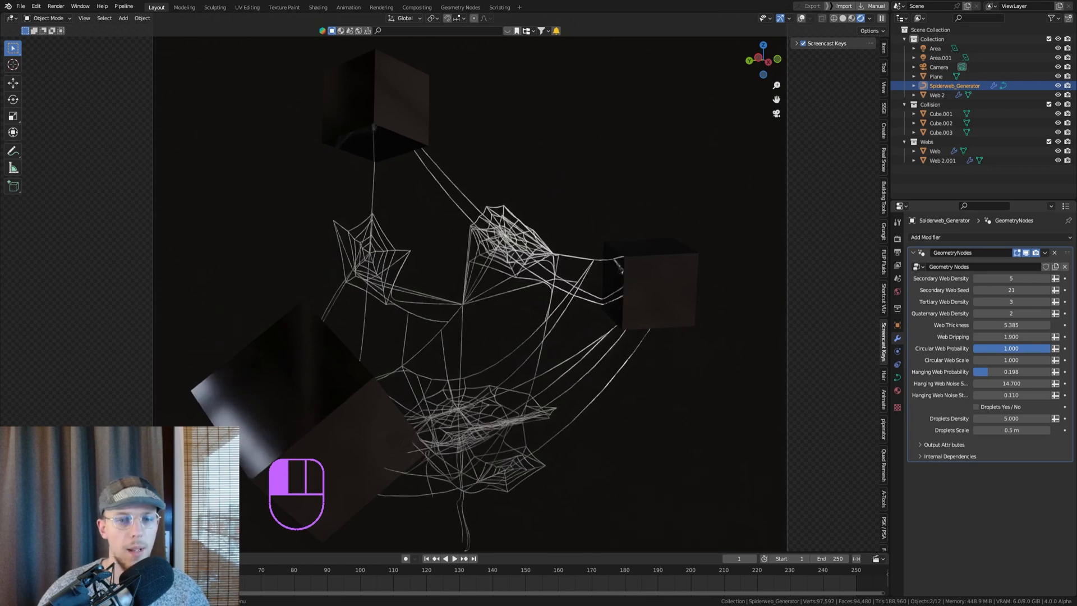
{"action": "key", "text": "ctrl+z"}
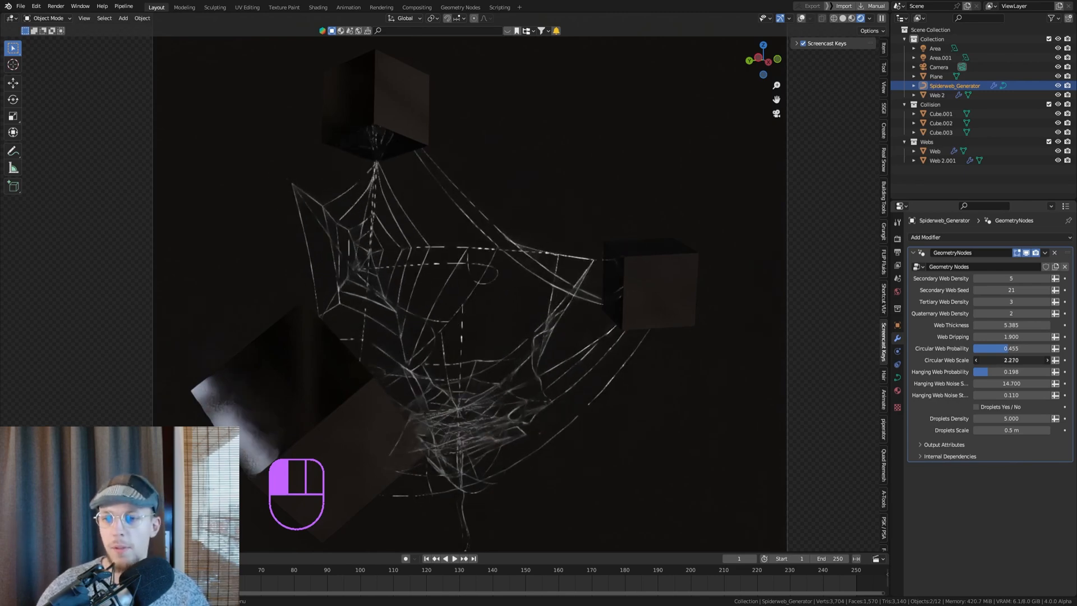
Step: Revert circular web scale to 1.000 and the hanging web noise scale, then save the file
{"action": "key", "text": "ctrl+z"}
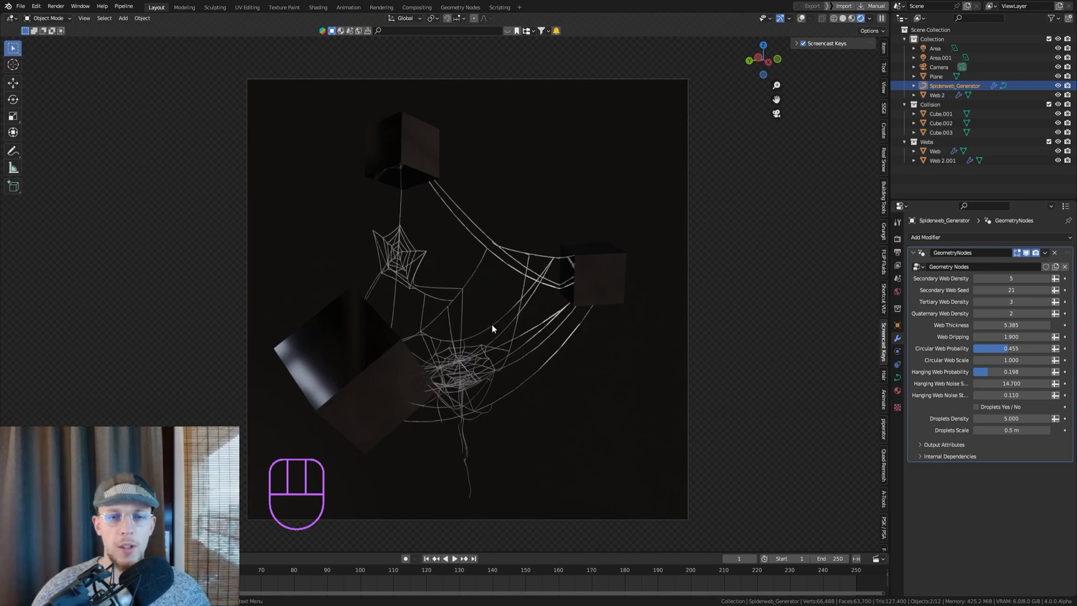
{"action": "mouse_move", "coordinate": [986, 419]}
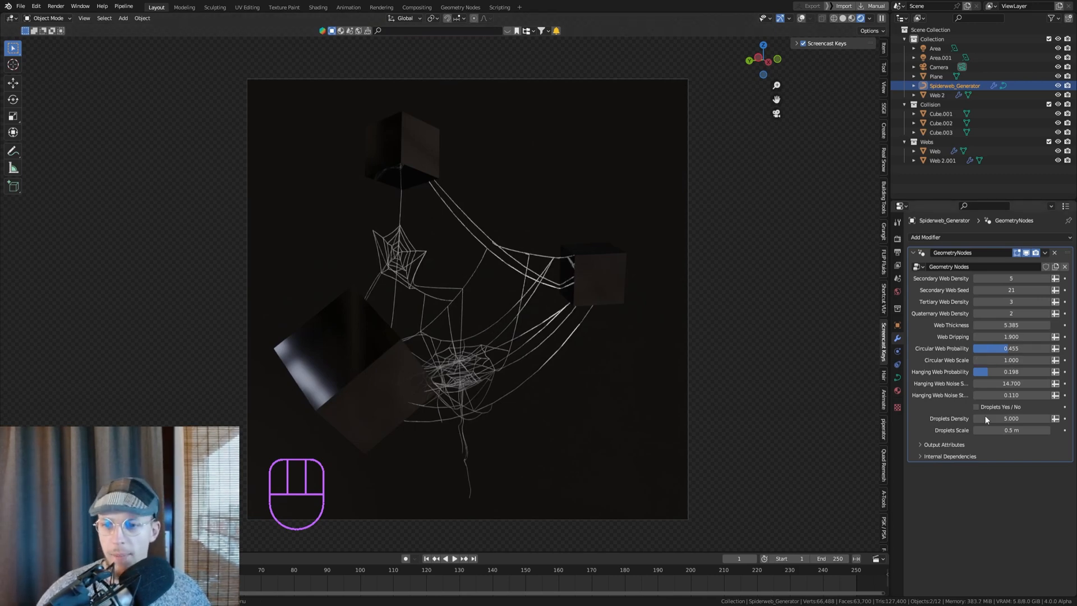
{"action": "mouse_move", "coordinate": [659, 383]}
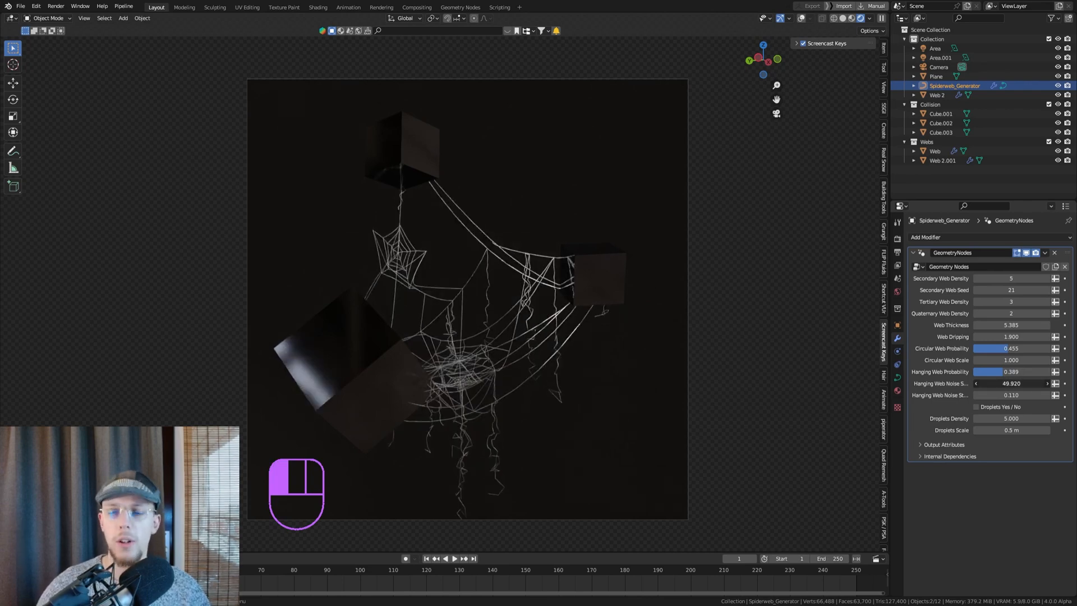
{"action": "key", "text": "ctrl+z"}
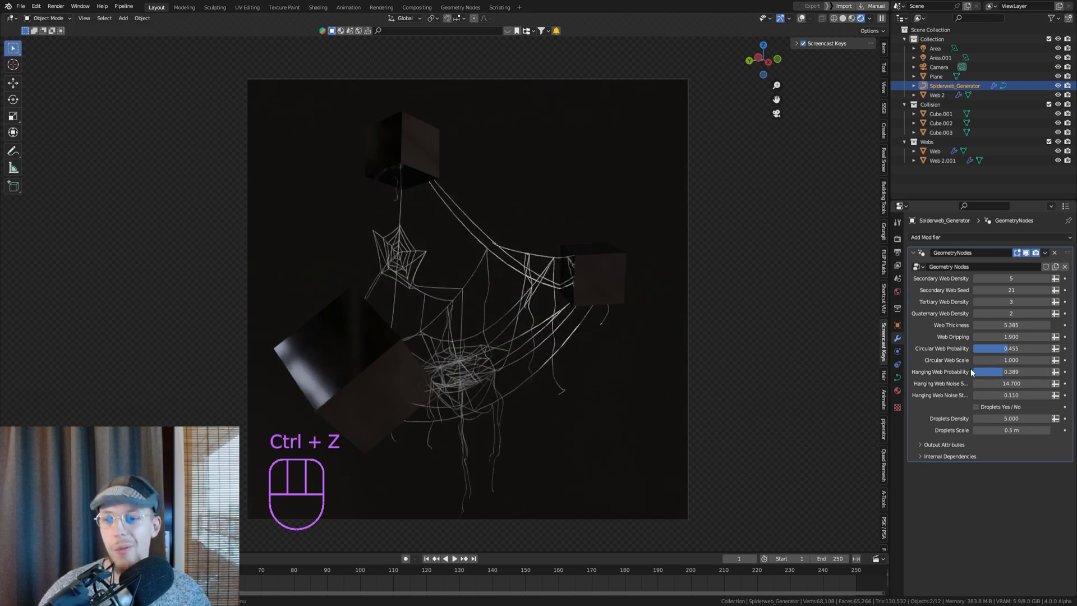
{"action": "key", "text": "ctrl+z"}
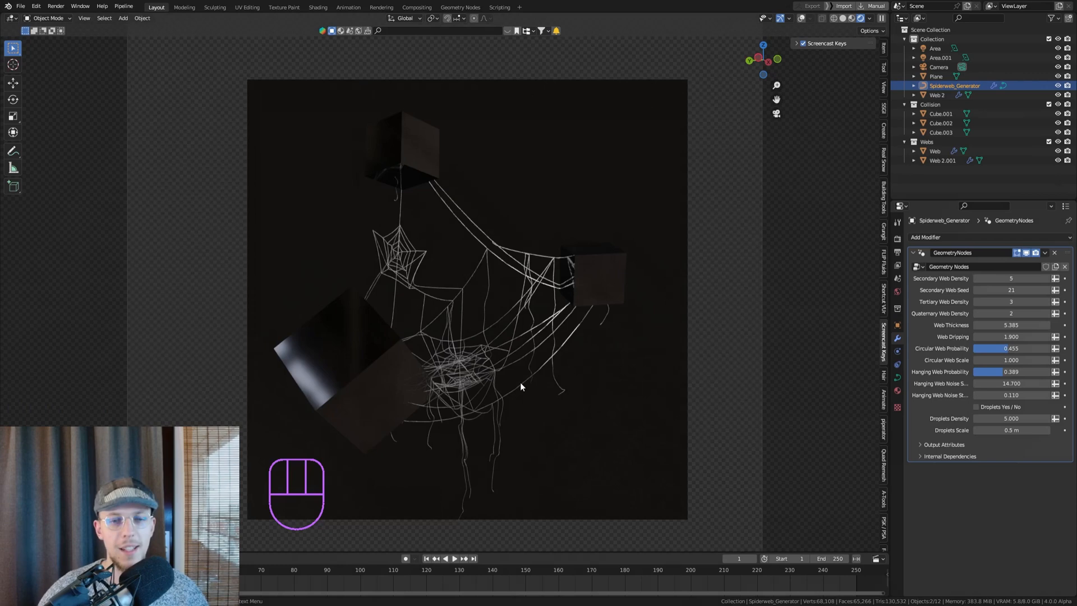
{"action": "key", "text": "ctrl+s"}
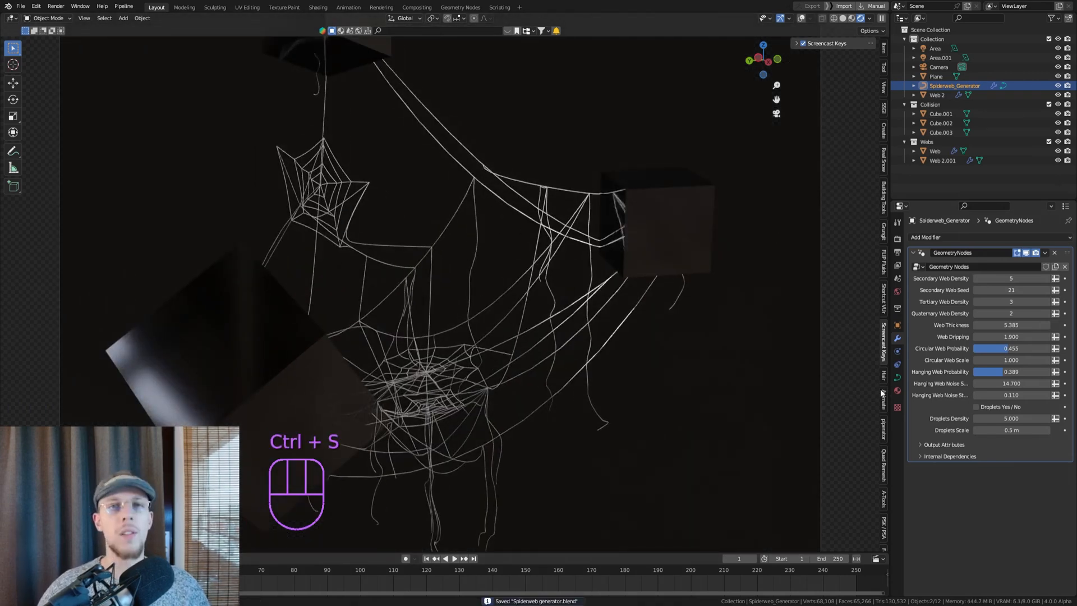
Step: Save the file and confirm Web Thickness of 2.000 with droplets enabled
{"action": "key", "text": "ctrl+s"}
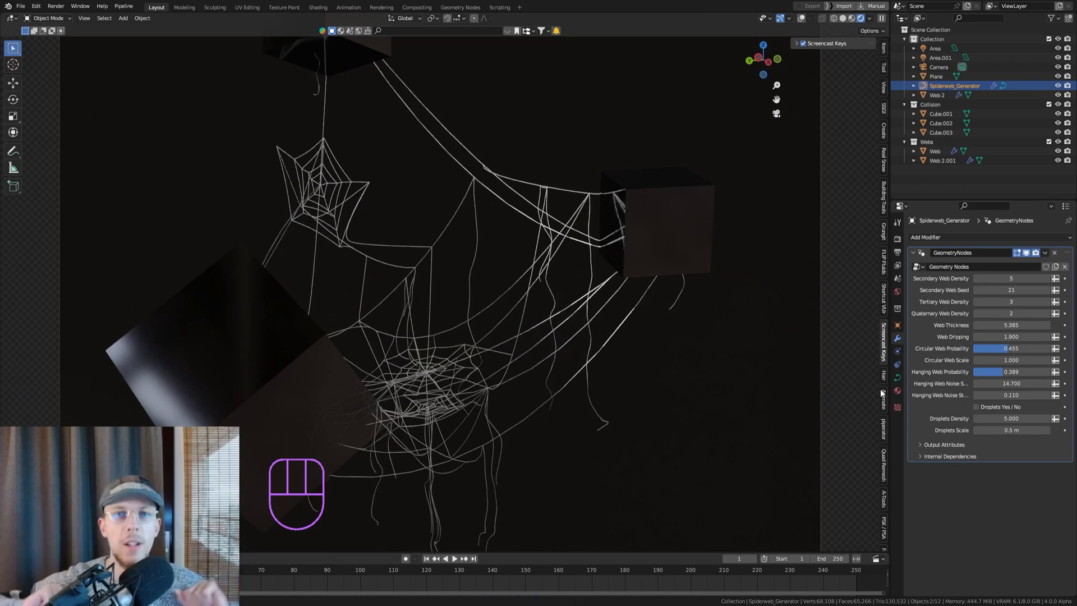
{"action": "mouse_move", "coordinate": [870, 351]}
{"action": "type", "text": "2"}
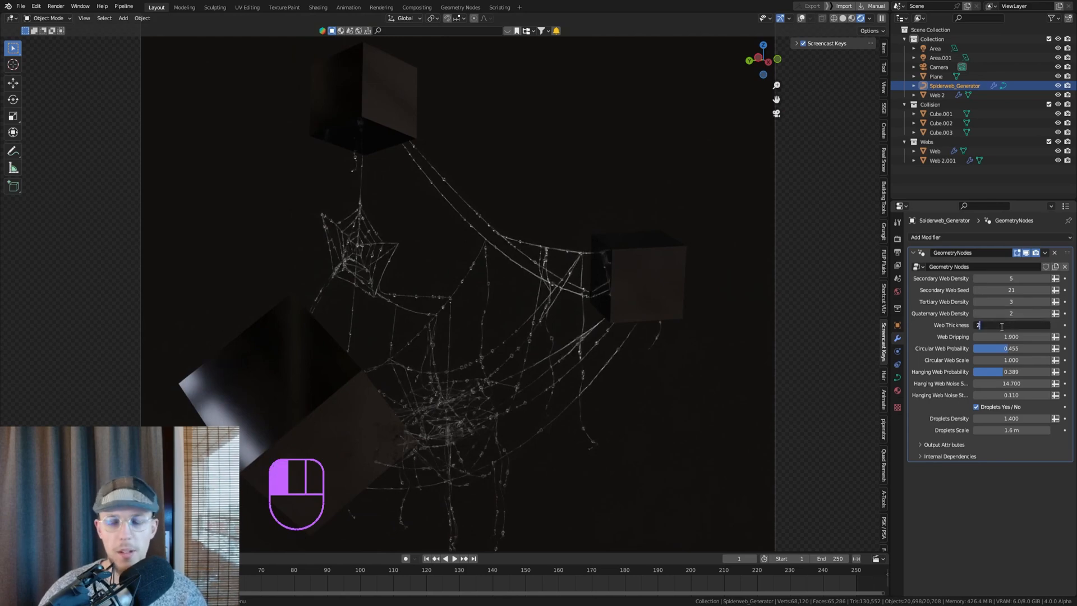
{"action": "key", "text": "ctrl+s"}
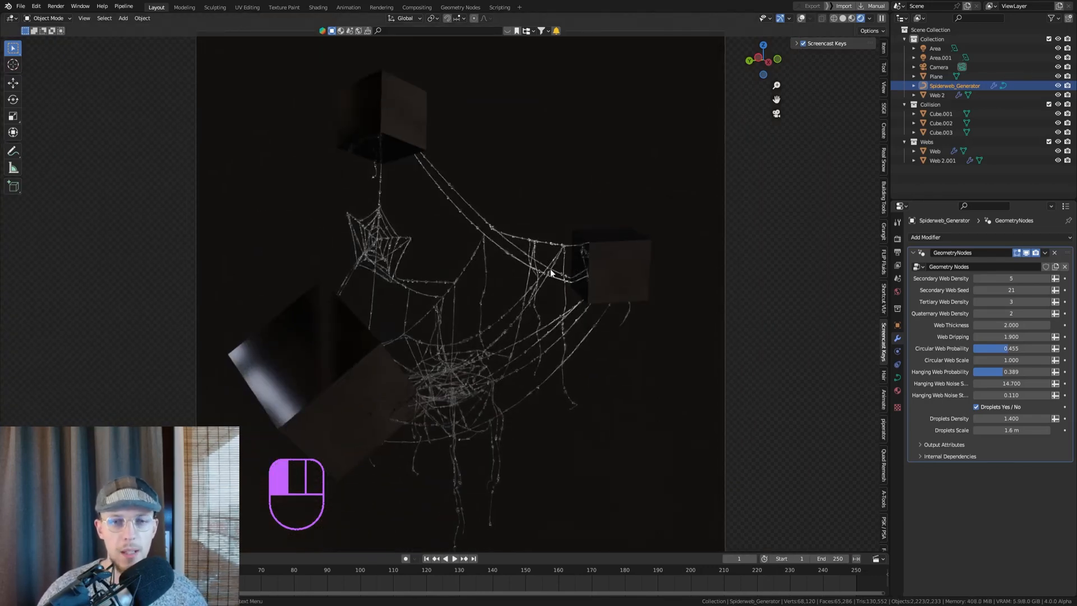
Step: Return to object mode, select a collision cube and reposition it
{"action": "key", "text": "Tab"}
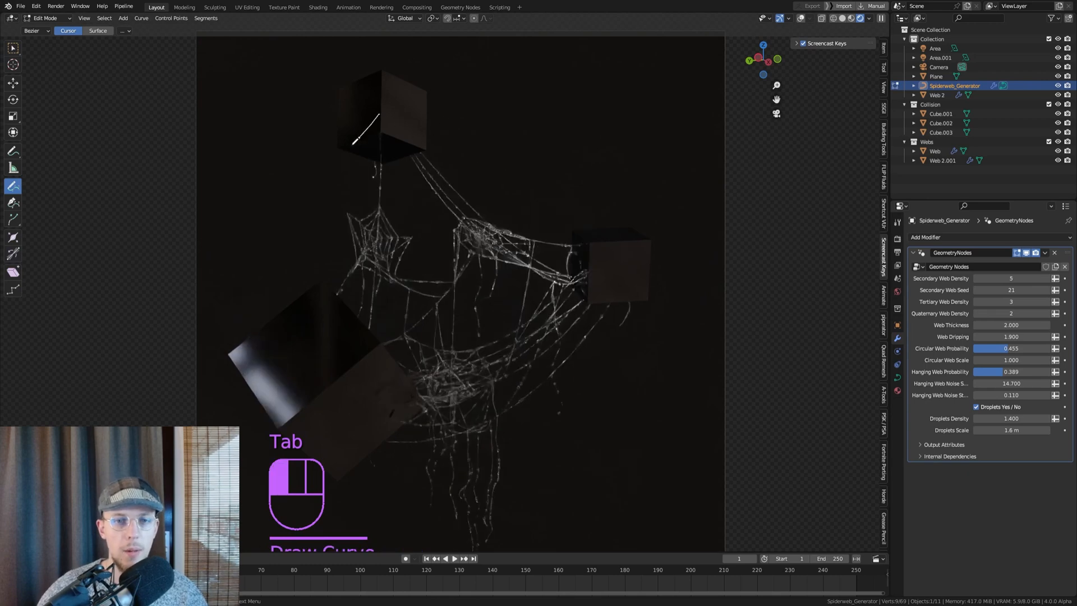
{"action": "key", "text": "Tab"}
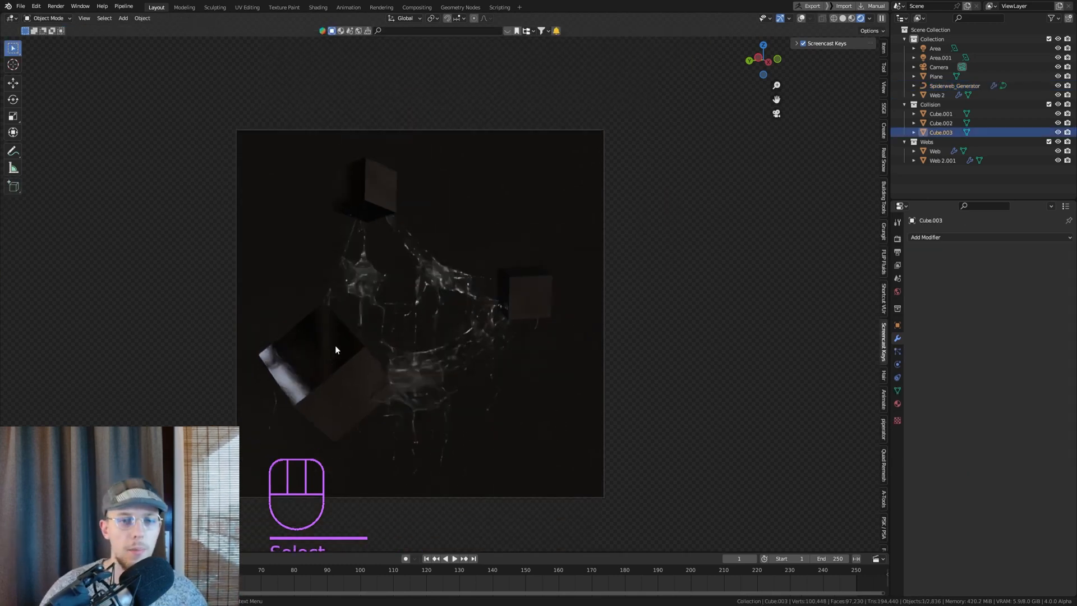
{"action": "left_click", "coordinate": [845, 19]}
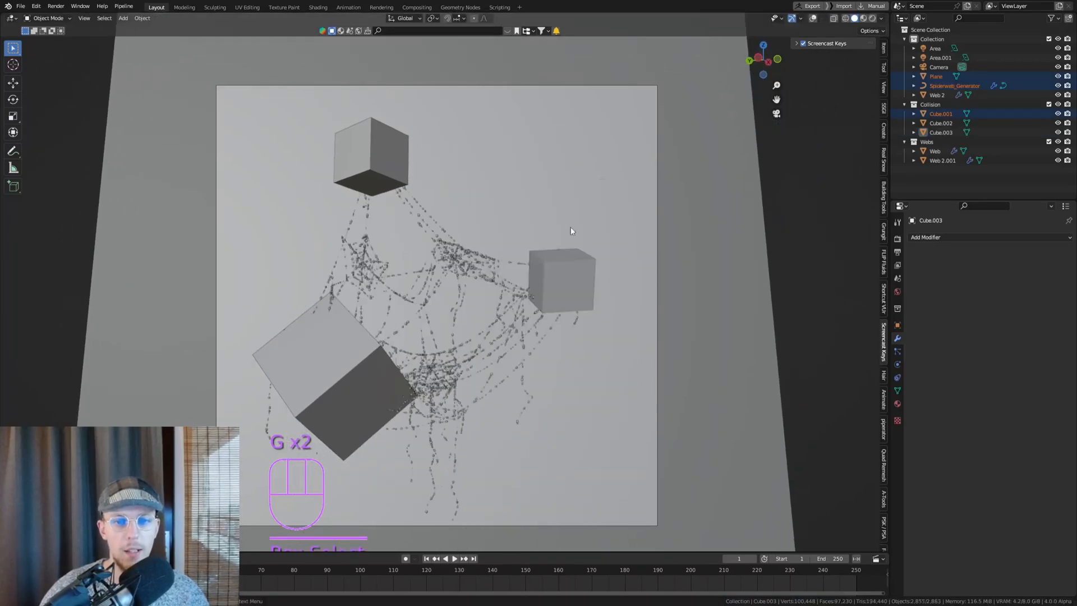
{"action": "key", "text": "s"}
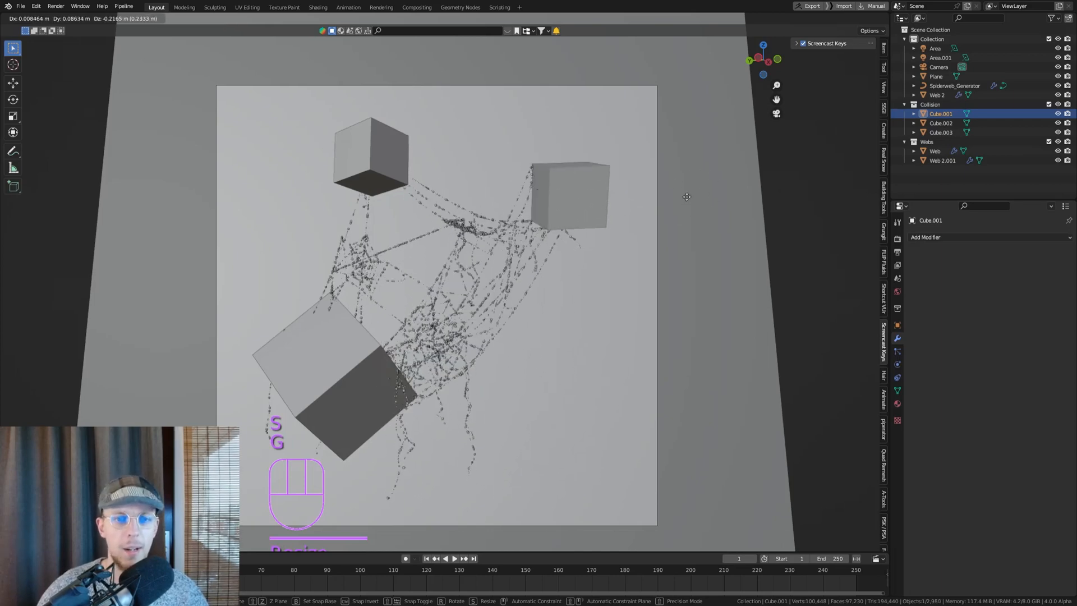
Step: Duplicate cubes to place extra collision blocks around the web
{"action": "key", "text": "Shift+D"}
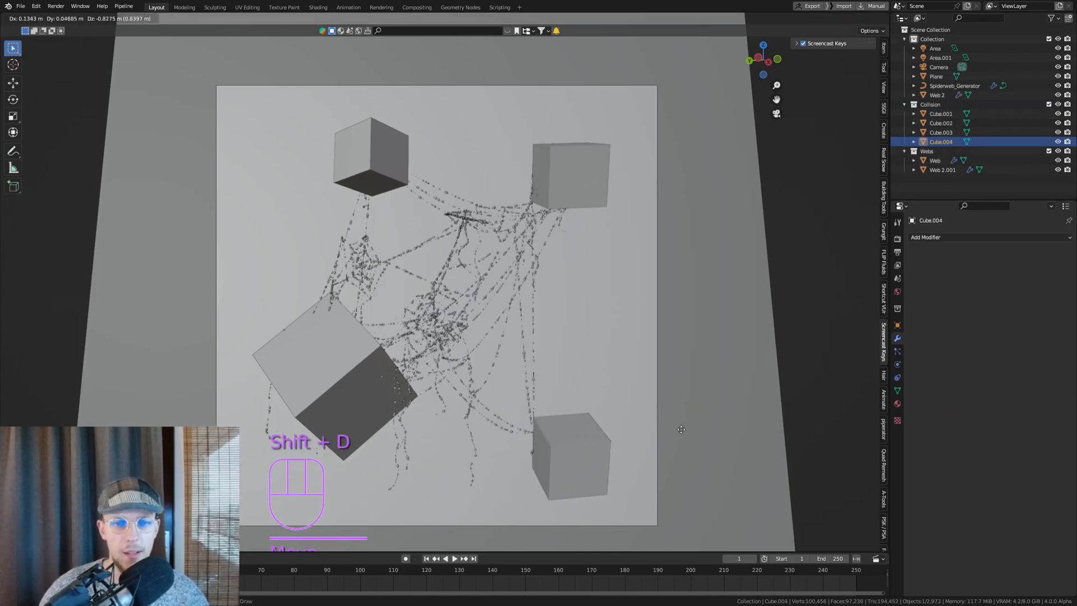
{"action": "key", "text": "shift+d"}
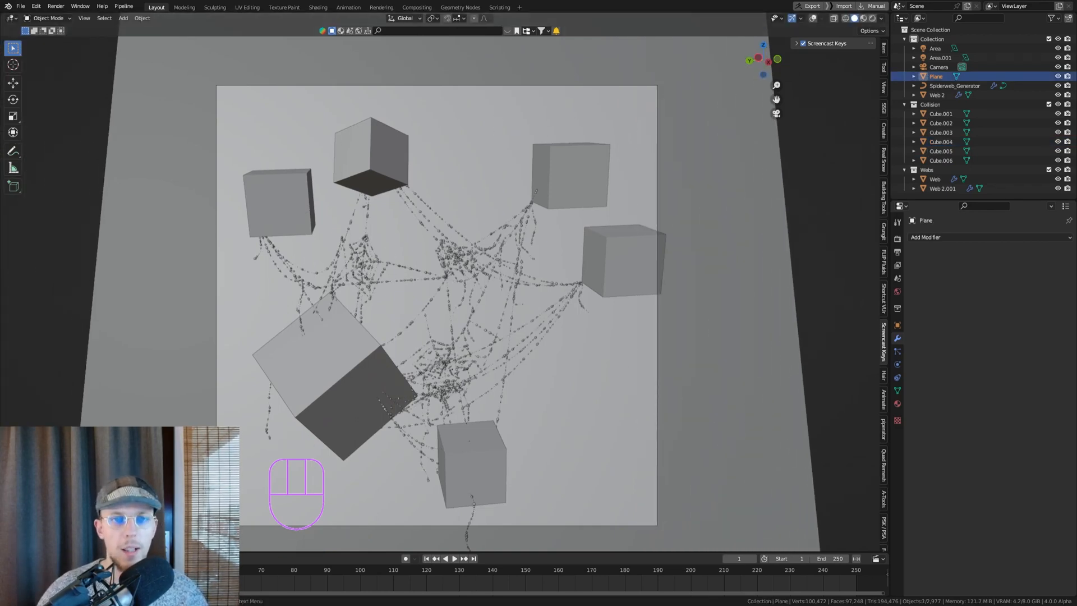
Step: Add a Suzanne monkey head mesh among the collision cubes for the webs to span
{"action": "key", "text": "shift+a"}
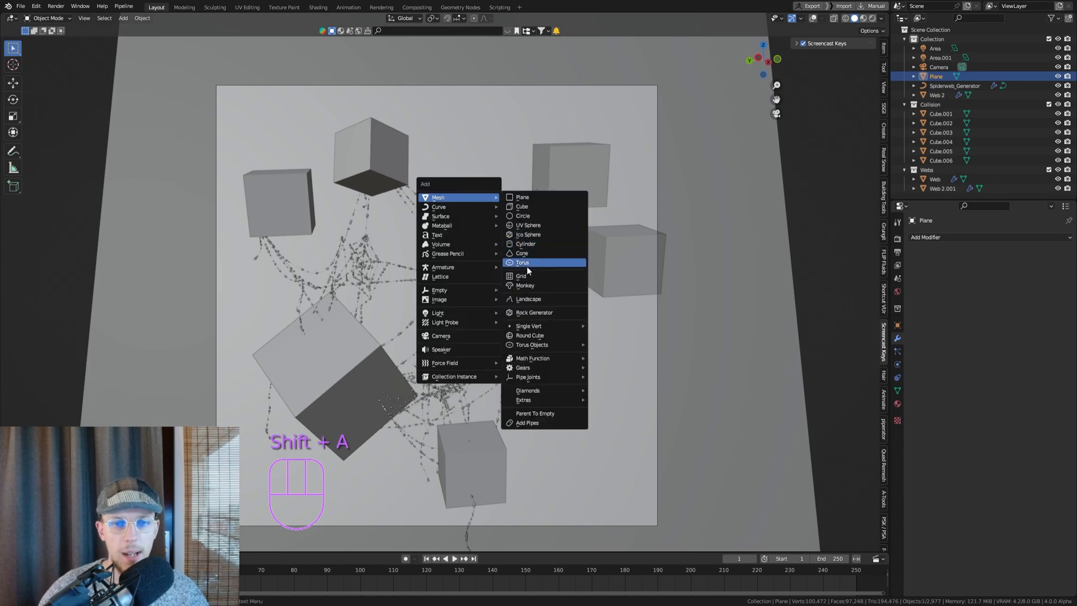
{"action": "left_click", "coordinate": [525, 285]}
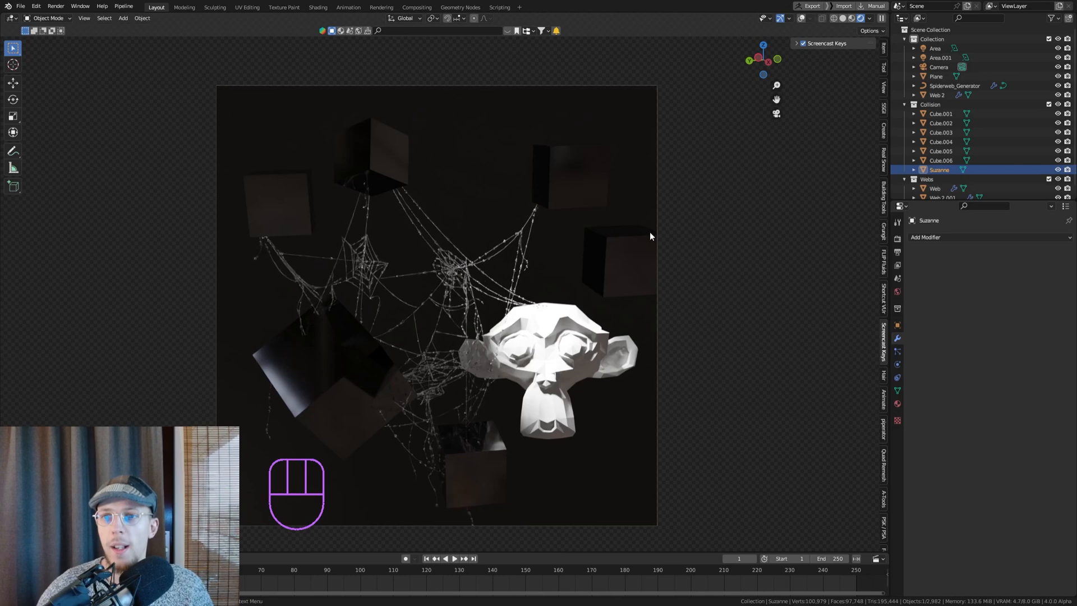
Step: Select Spiderweb_Generator to show its web density, probability and droplet settings
{"action": "left_click", "coordinate": [913, 39]}
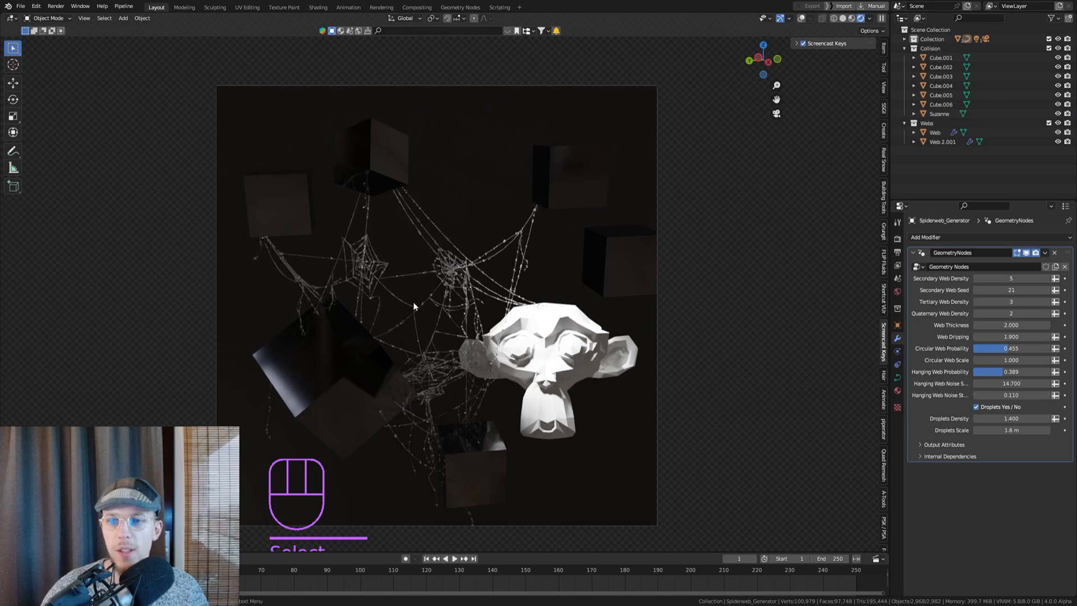
{"action": "mouse_move", "coordinate": [426, 238]}
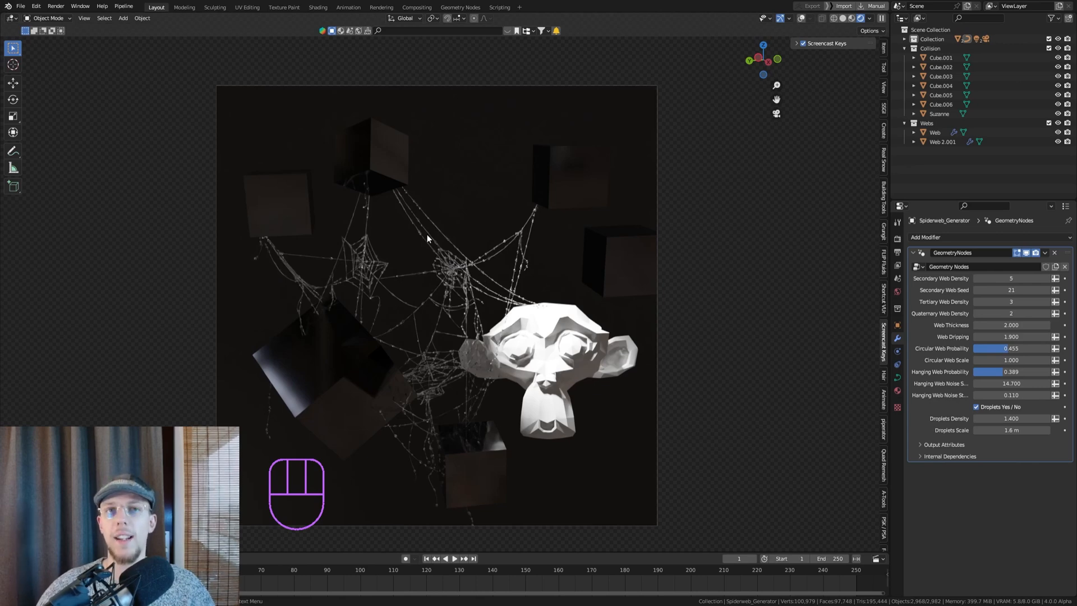
{"action": "mouse_move", "coordinate": [613, 280]}
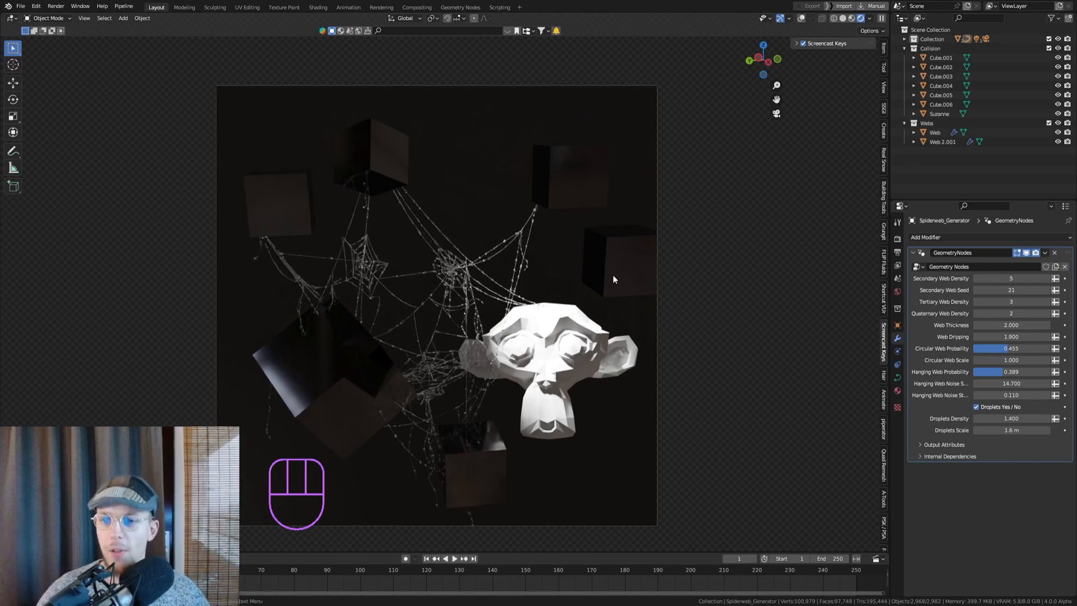
Step: Inspect the Web 2.001, Web and Web 2 templates, leaving Web 2 active with 6 by 18 strands
{"action": "left_click", "coordinate": [943, 160]}
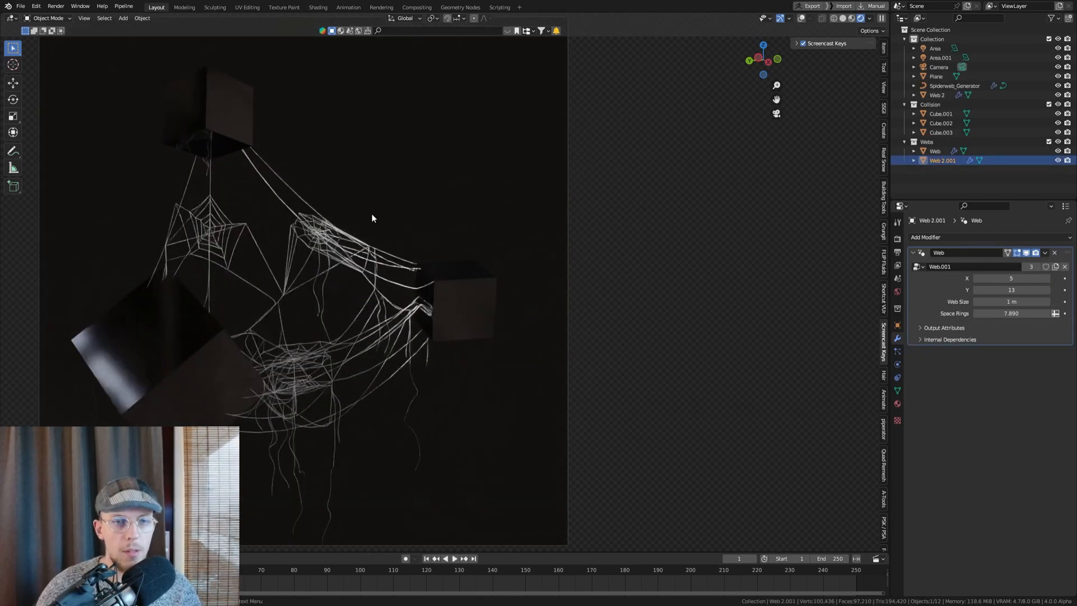
{"action": "left_click", "coordinate": [810, 18]}
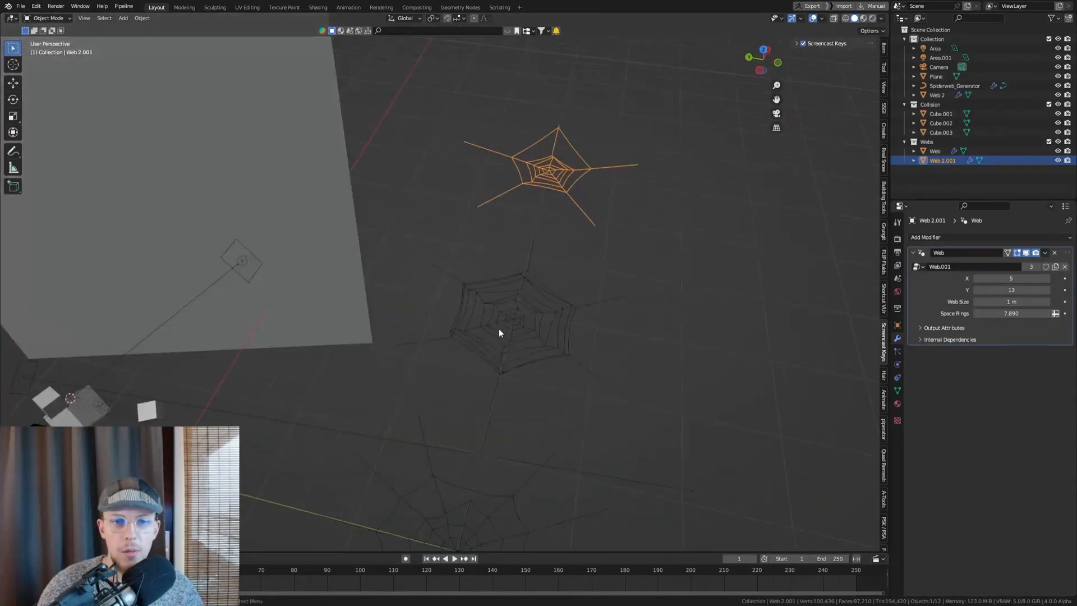
{"action": "left_click", "coordinate": [936, 150]}
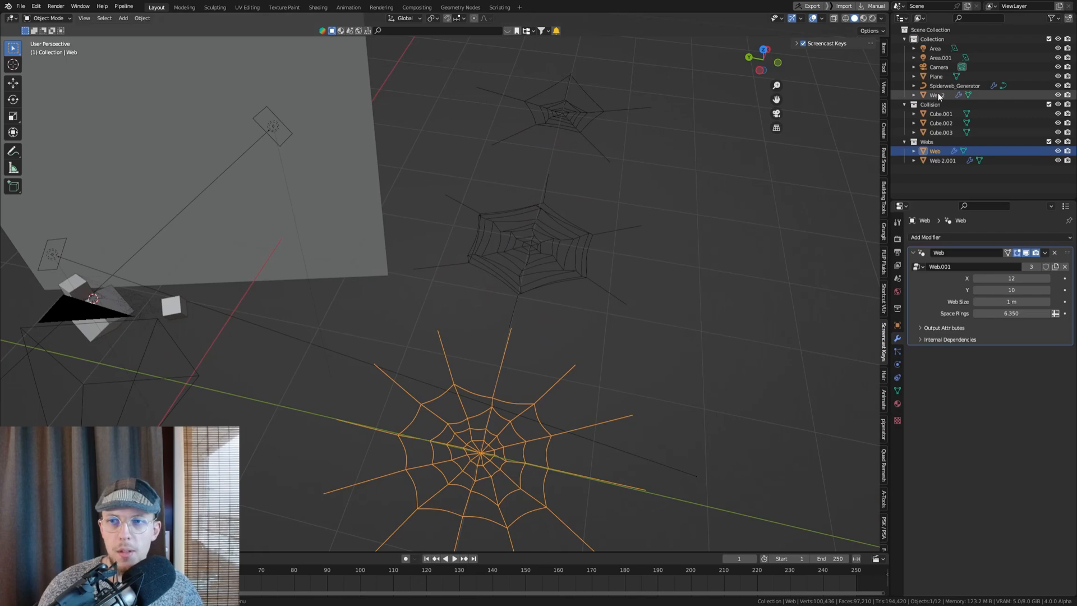
{"action": "left_click", "coordinate": [942, 150]}
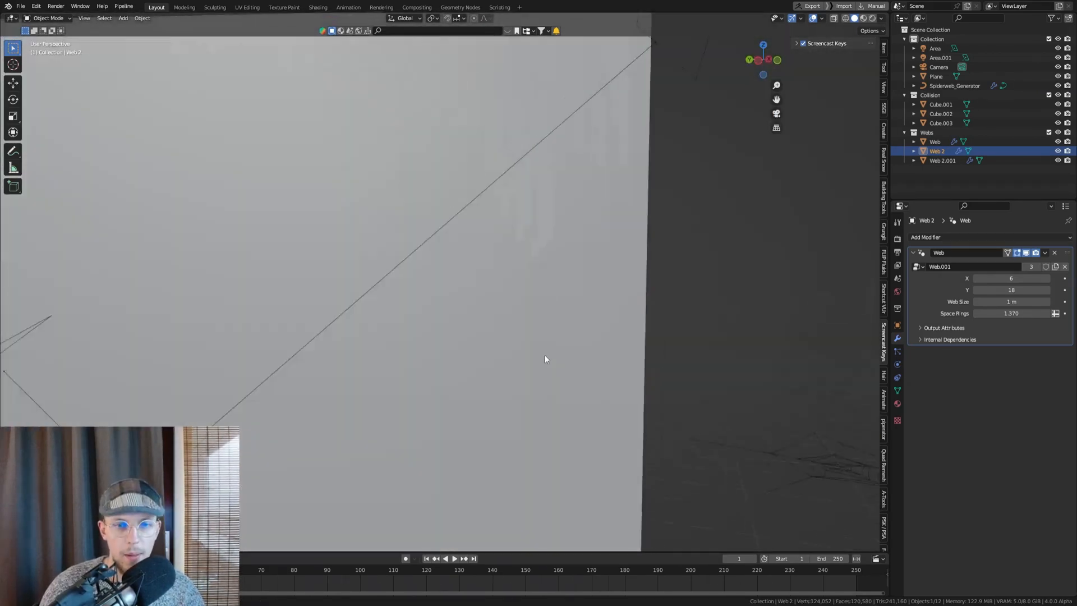
{"action": "left_click", "coordinate": [942, 160]}
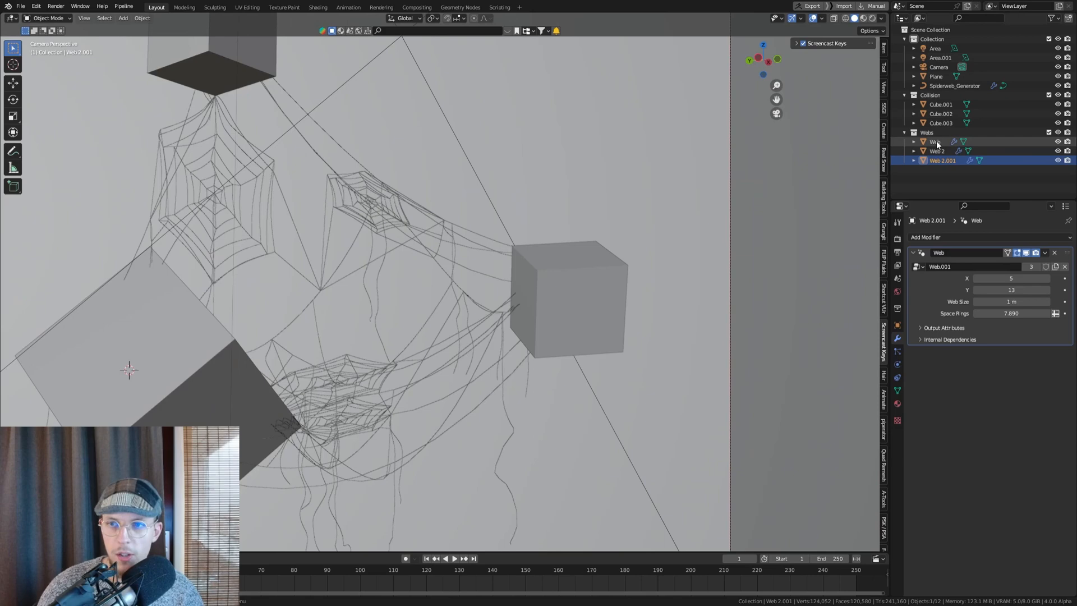
{"action": "left_click", "coordinate": [935, 142]}
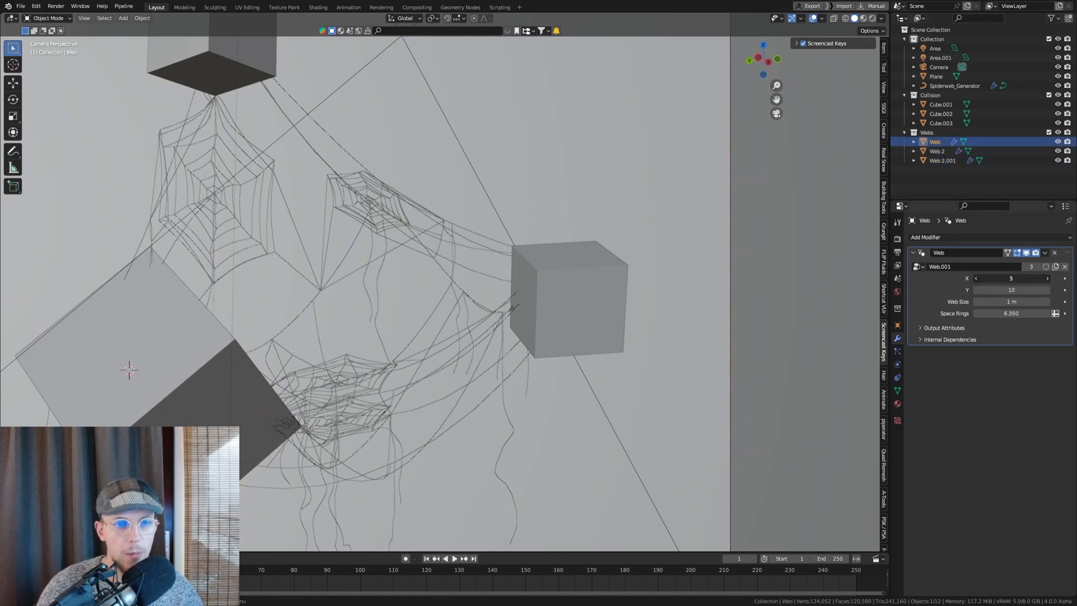
{"action": "left_click", "coordinate": [937, 150]}
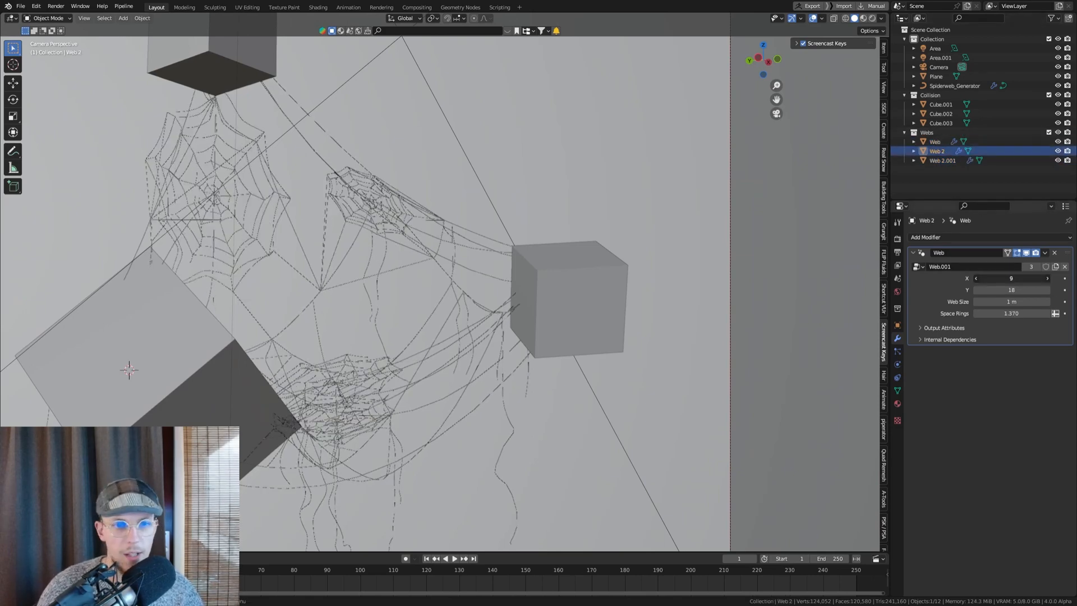
{"action": "left_click", "coordinate": [974, 279]}
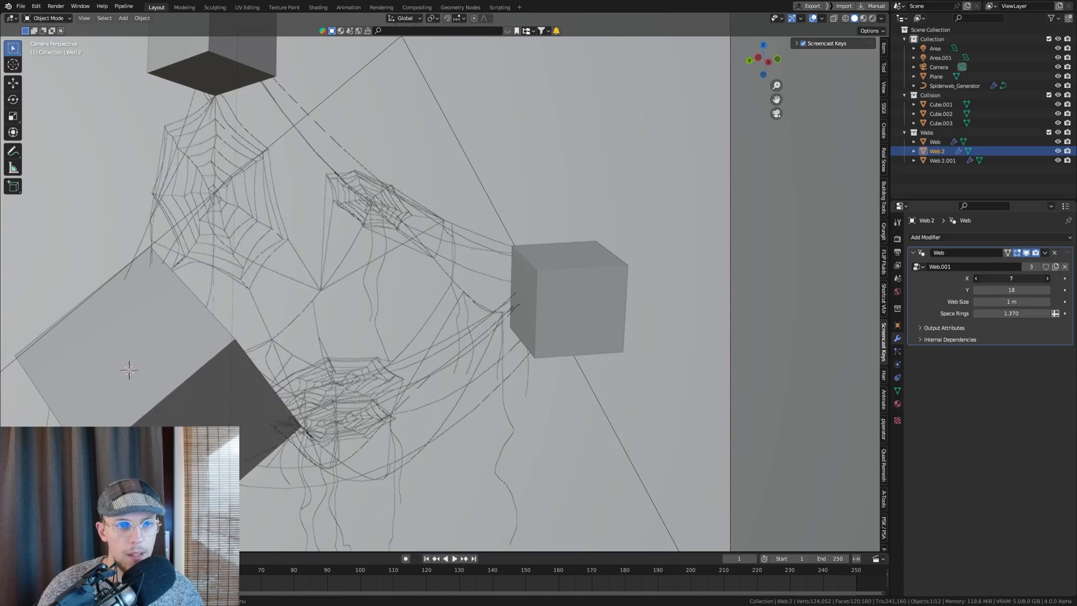
{"action": "left_click", "coordinate": [1047, 278]}
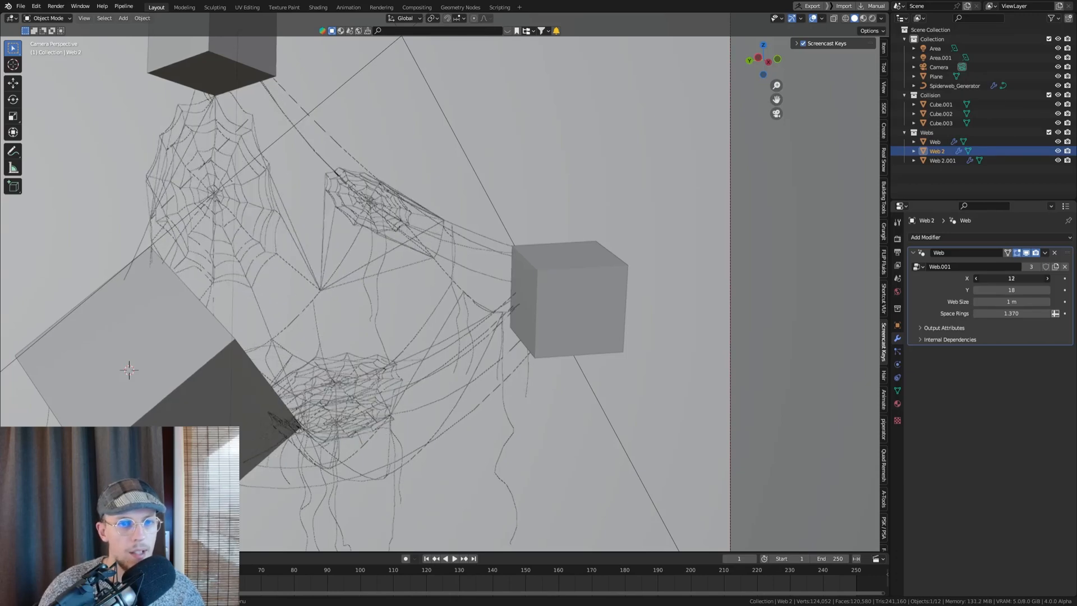
{"action": "left_click", "coordinate": [1045, 278]}
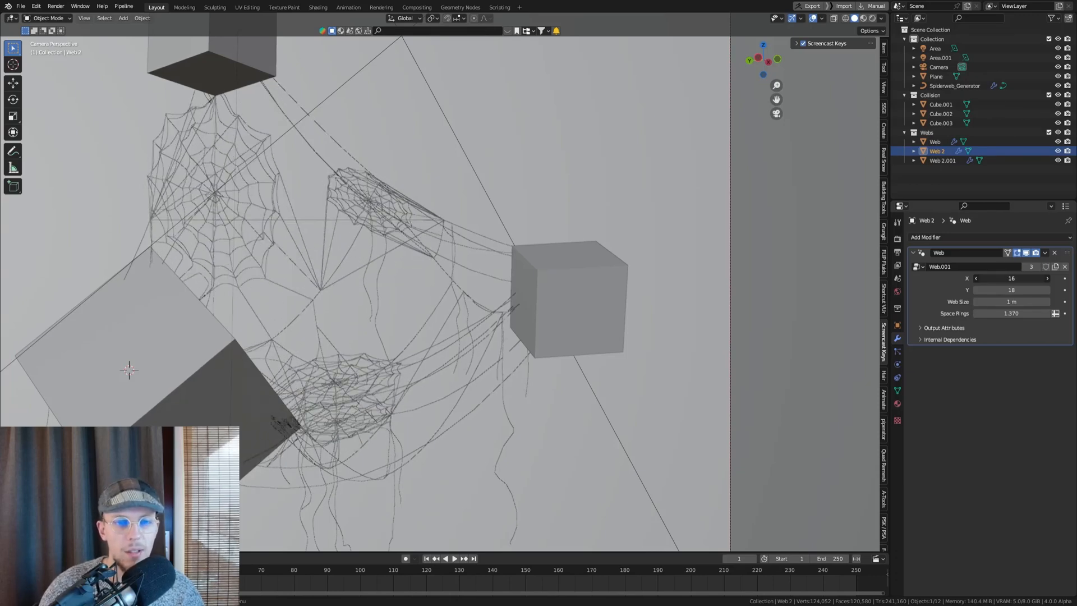
{"action": "left_click", "coordinate": [976, 278]}
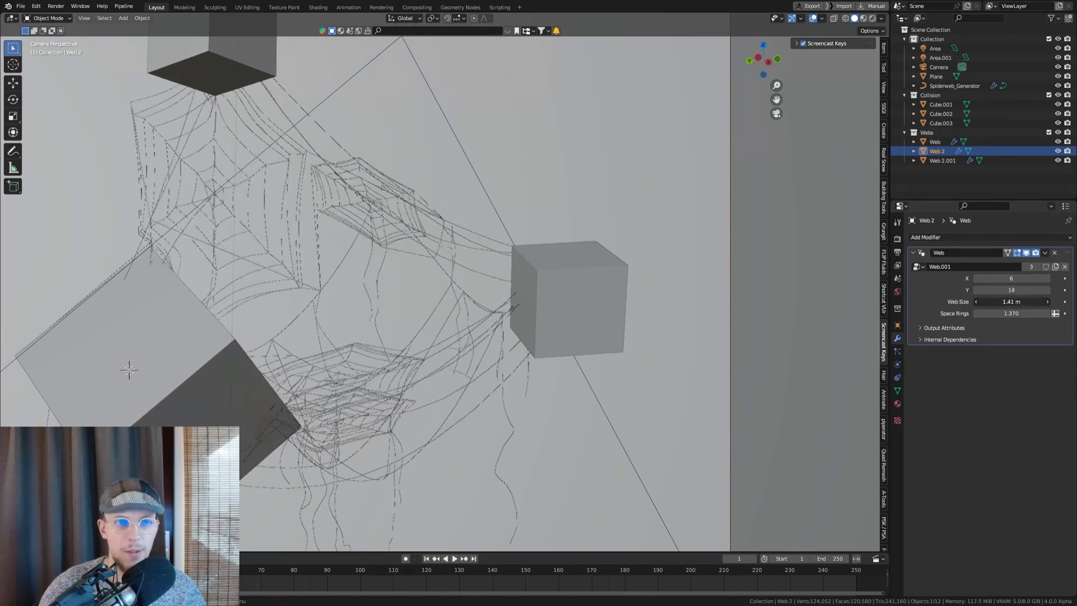
{"action": "left_click", "coordinate": [1011, 302]}
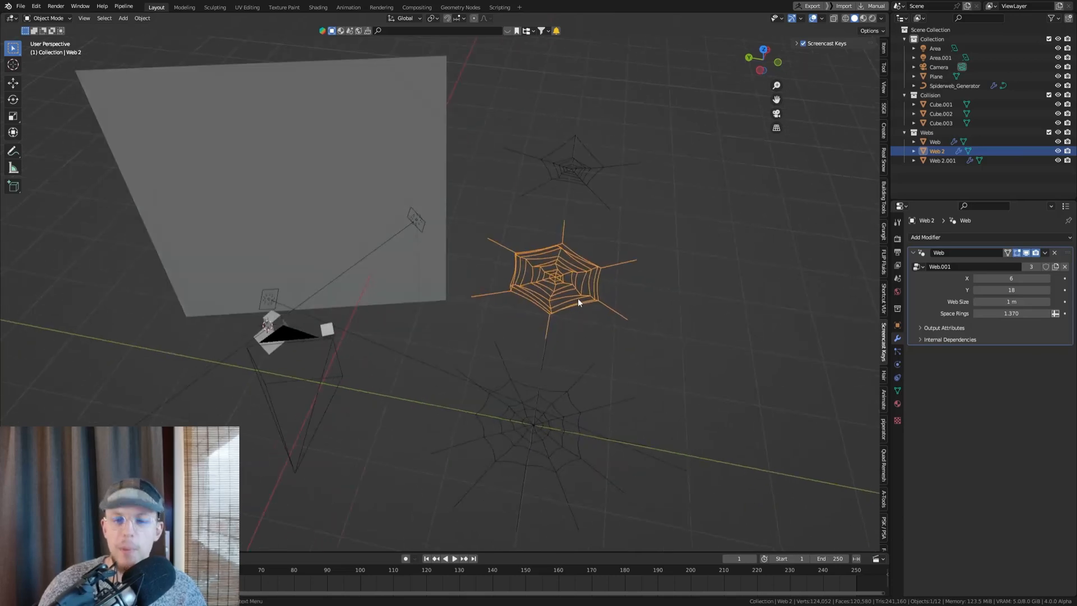
{"action": "mouse_move", "coordinate": [572, 256]}
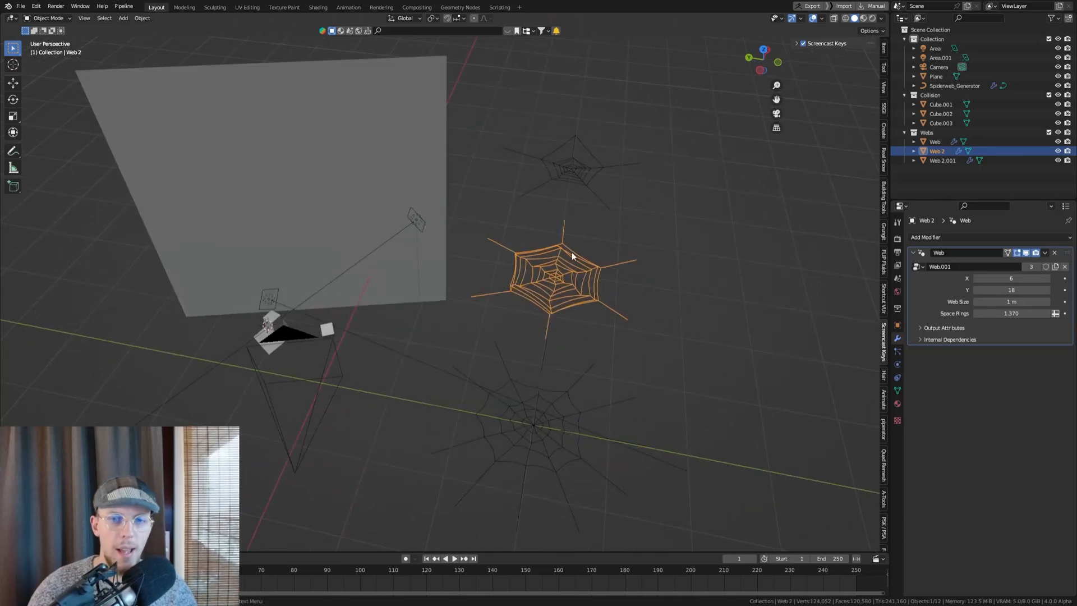
{"action": "left_click", "coordinate": [936, 141]}
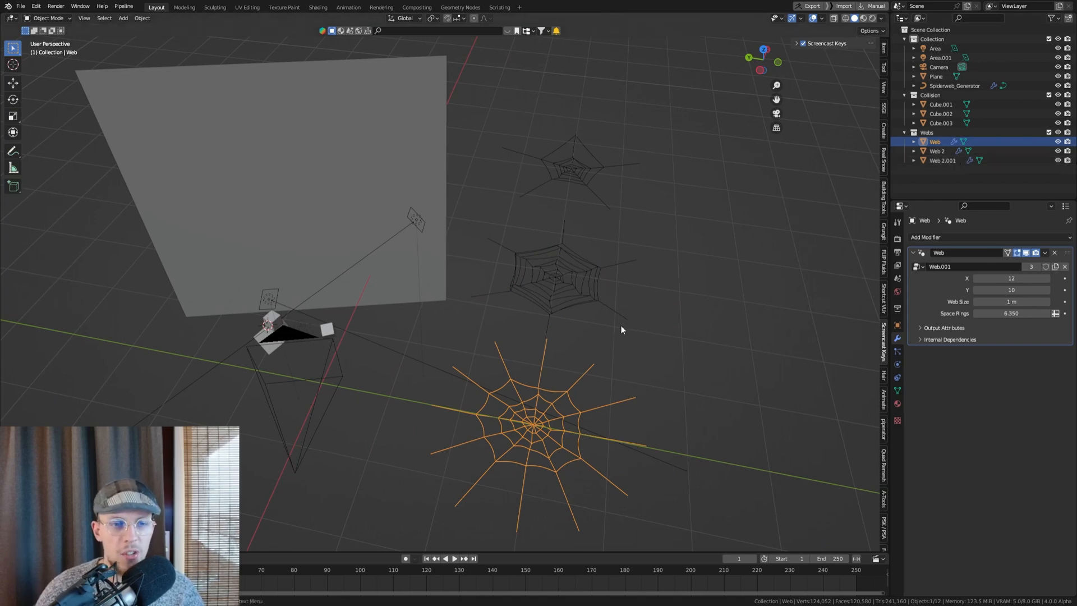
{"action": "mouse_move", "coordinate": [603, 338]}
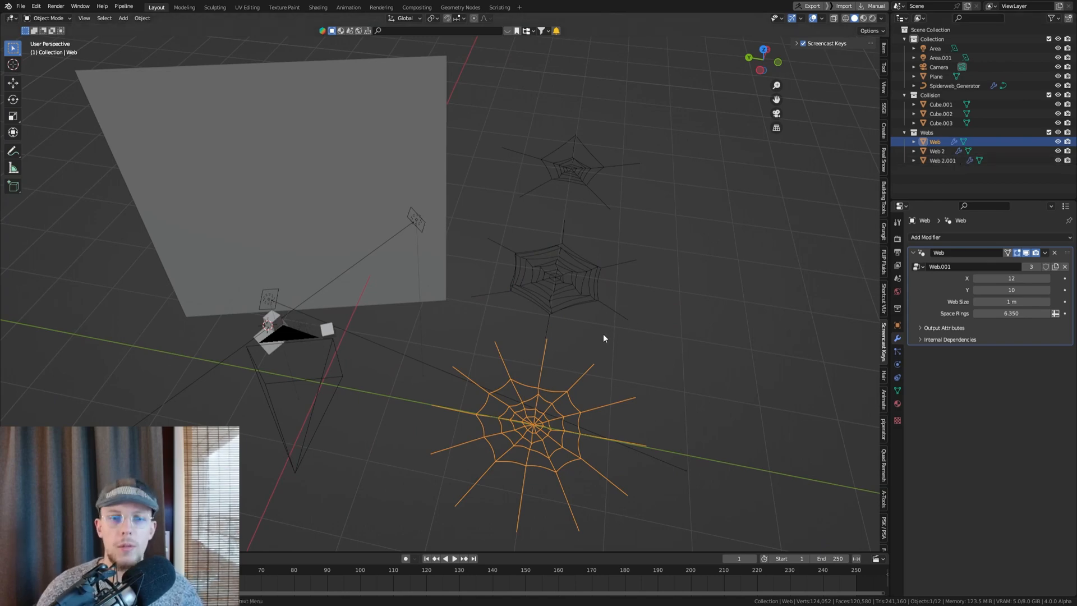
{"action": "mouse_move", "coordinate": [581, 335]}
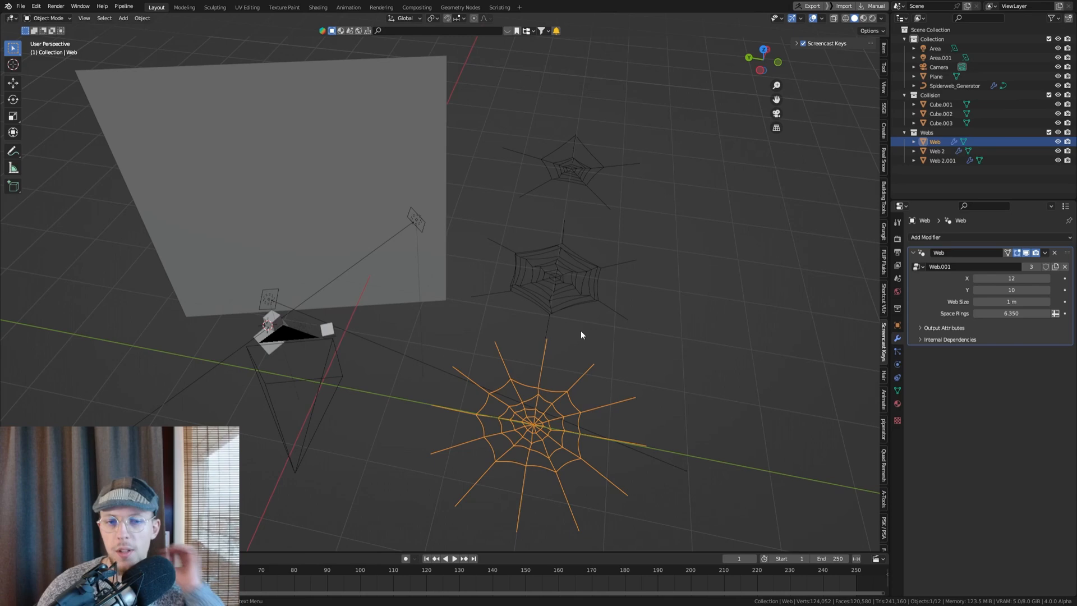
{"action": "mouse_move", "coordinate": [568, 348]}
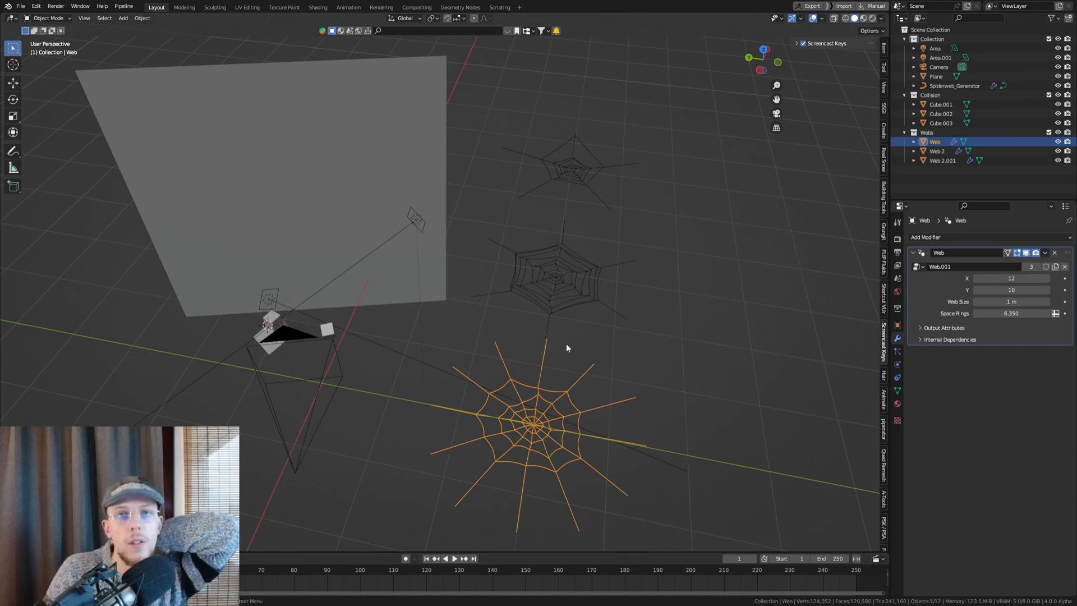